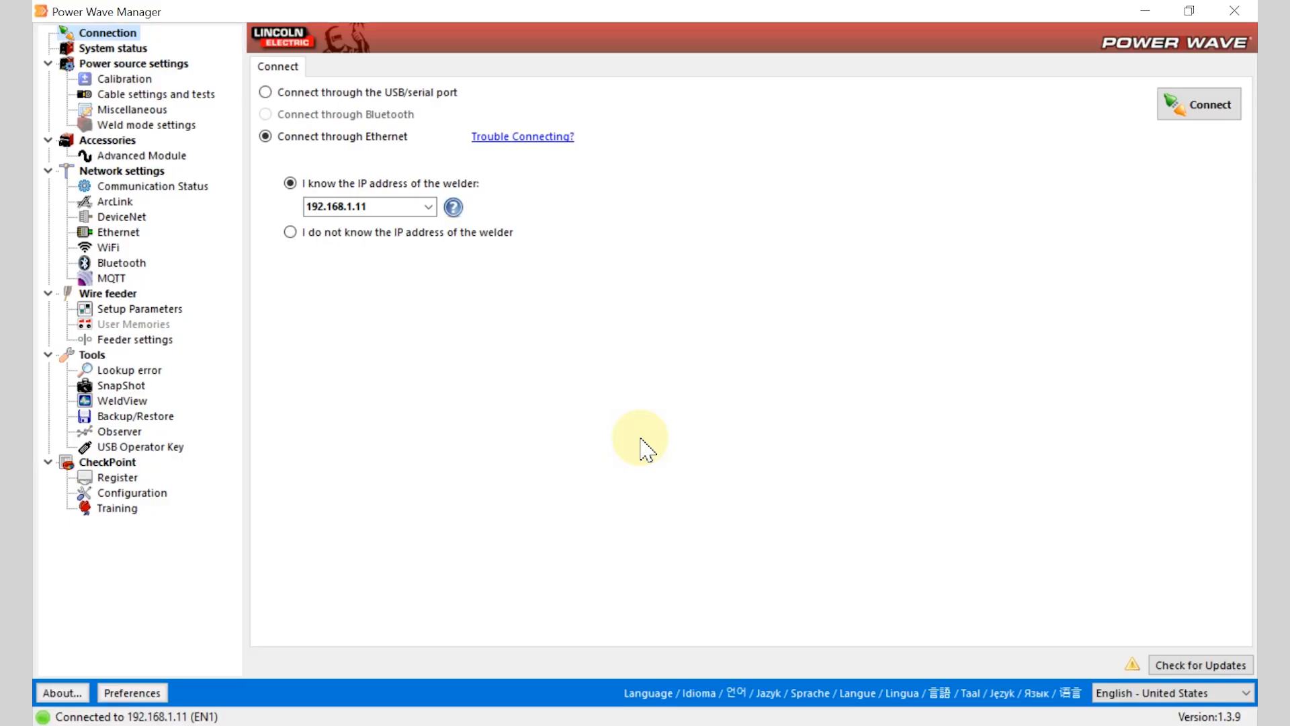
mouse_move(383, 327)
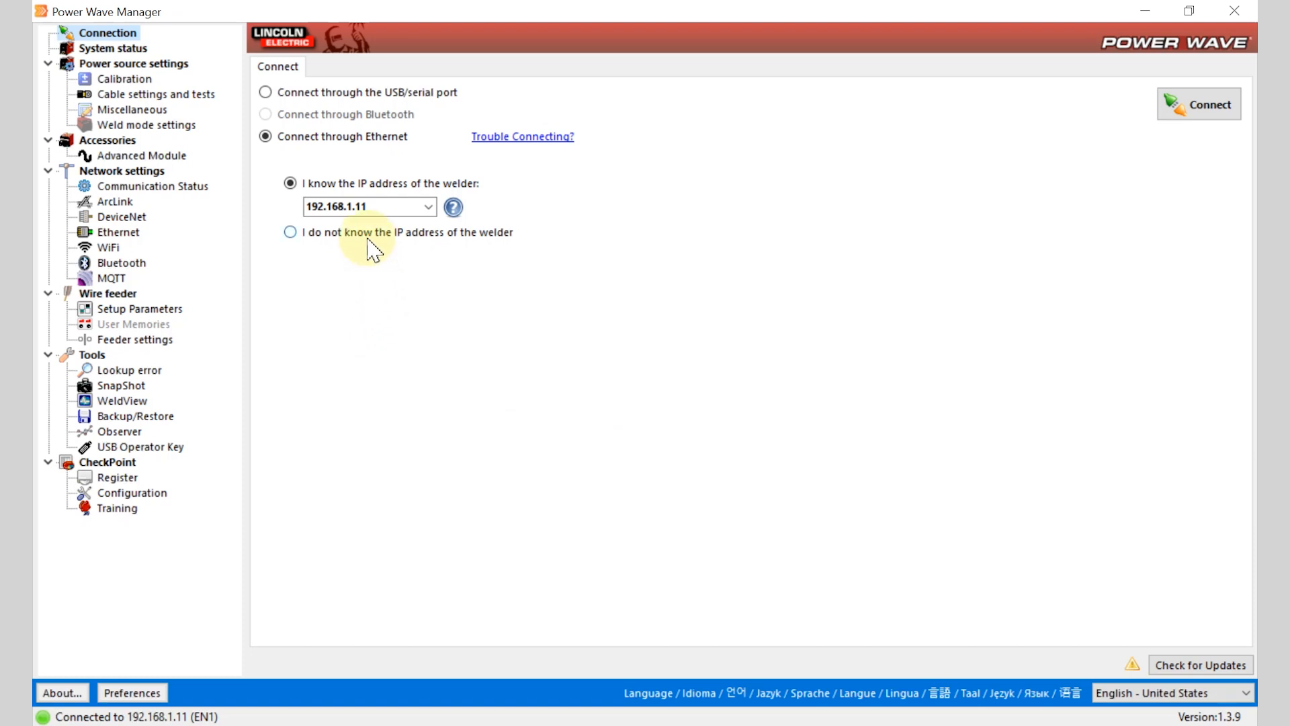
Search the network without an IP address and select the found Power Wave R450.
left_click(290, 231)
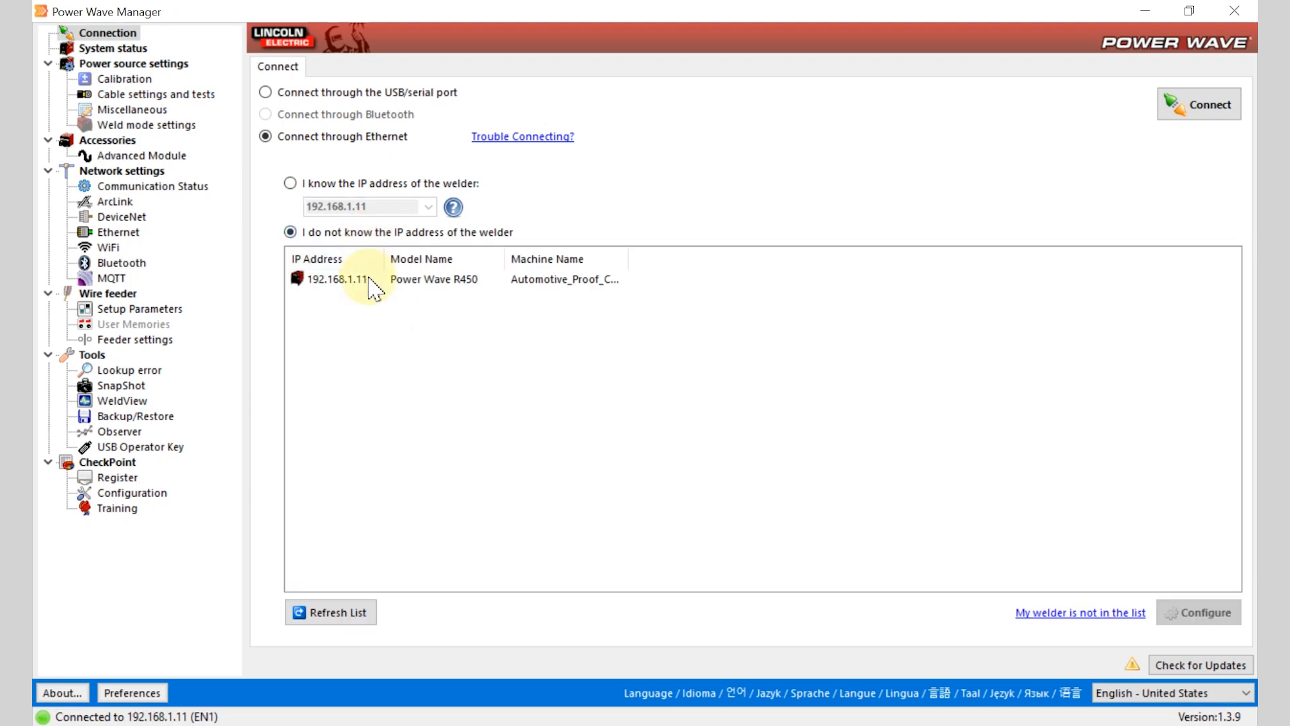
left_click(363, 280)
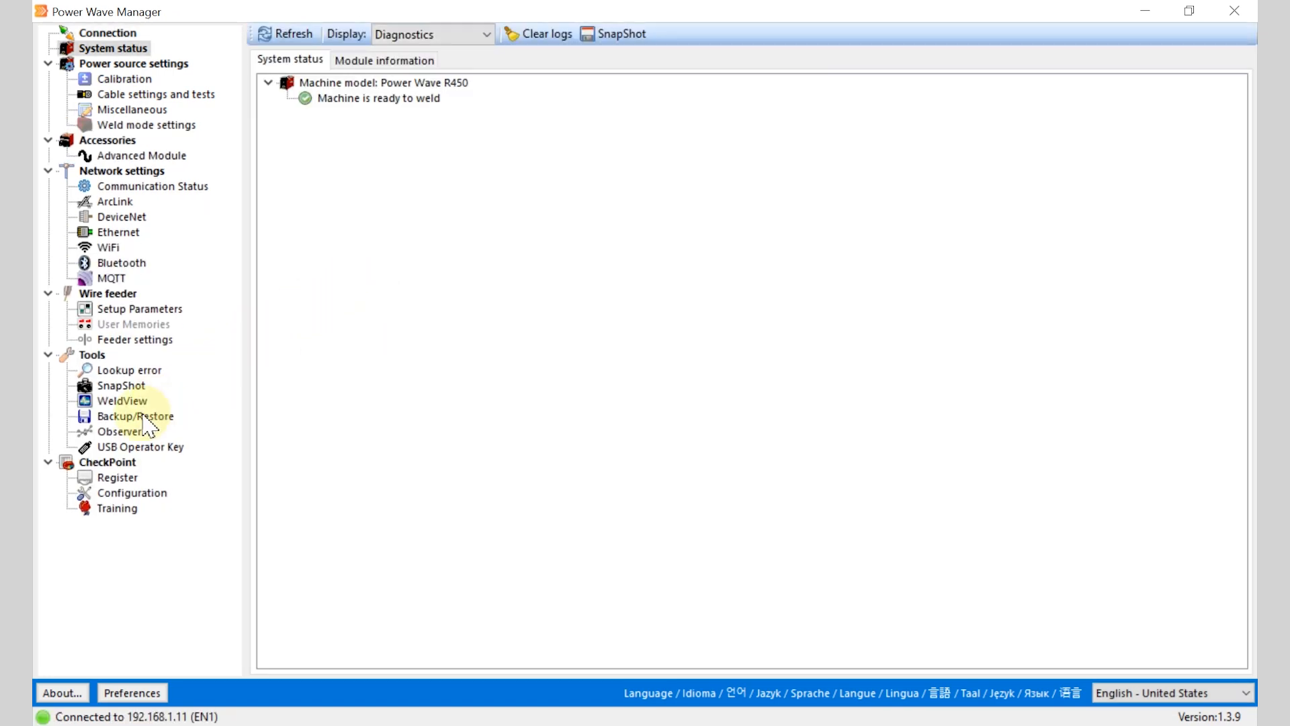
Apply the CheckPoint Register settings with Run Checkpoint from set to Wi-Fi and confirm success.
left_click(117, 477)
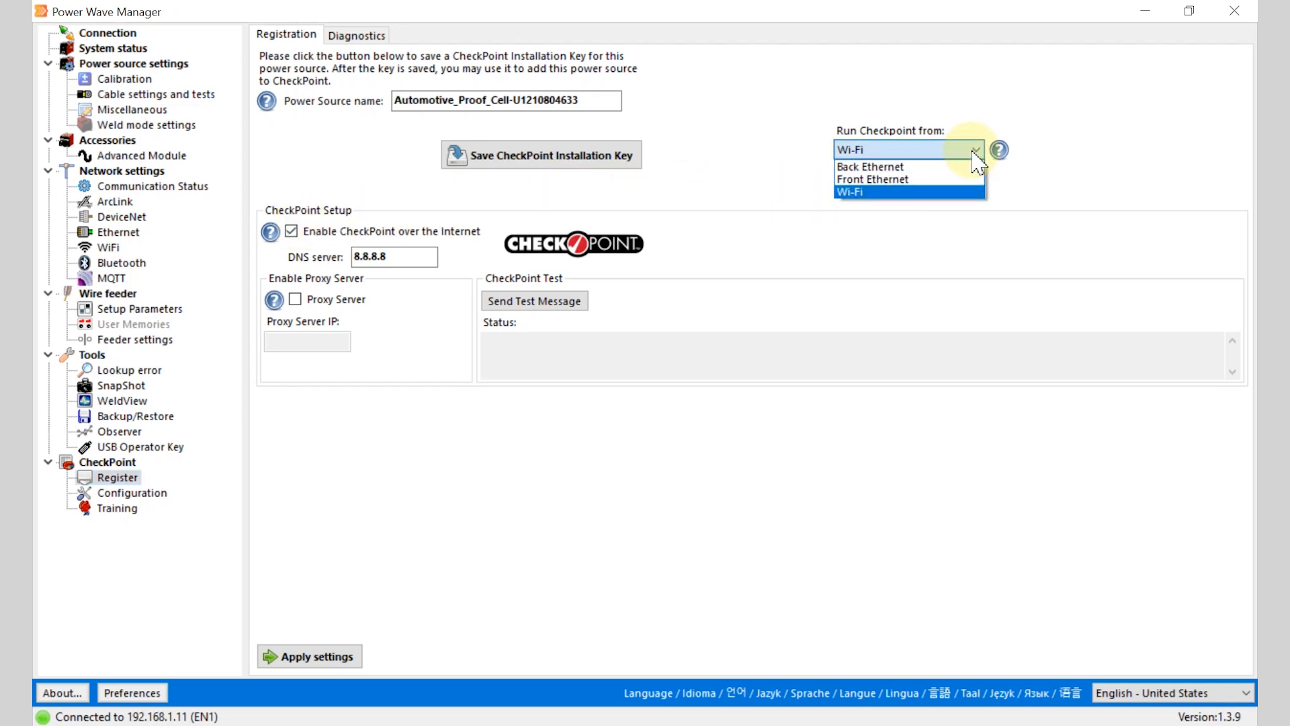
mouse_move(957, 179)
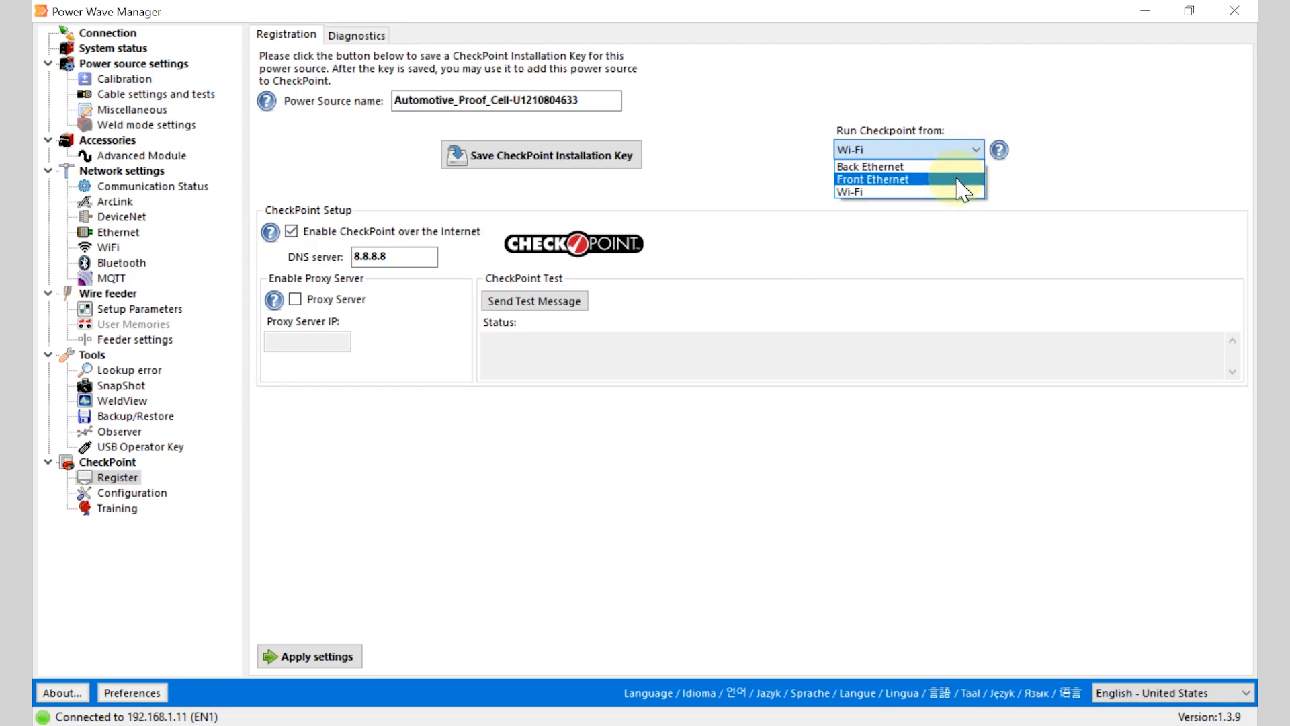
mouse_move(941, 196)
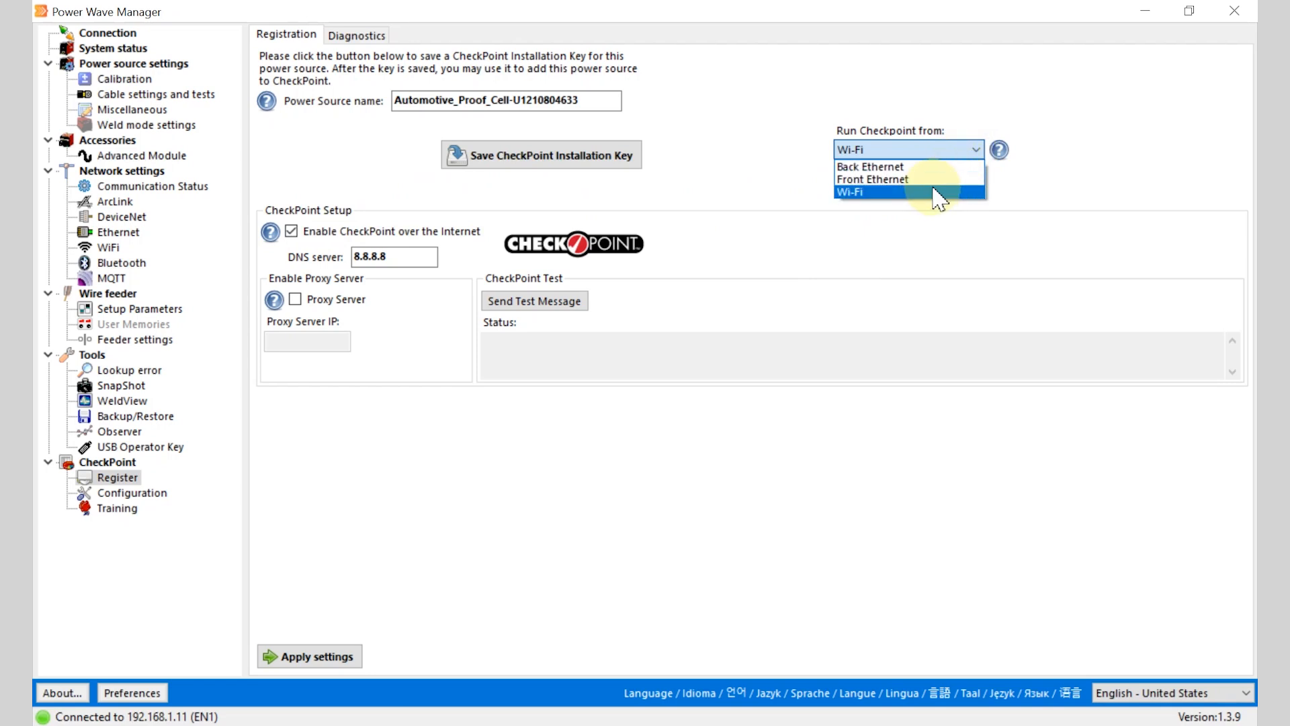
mouse_move(954, 209)
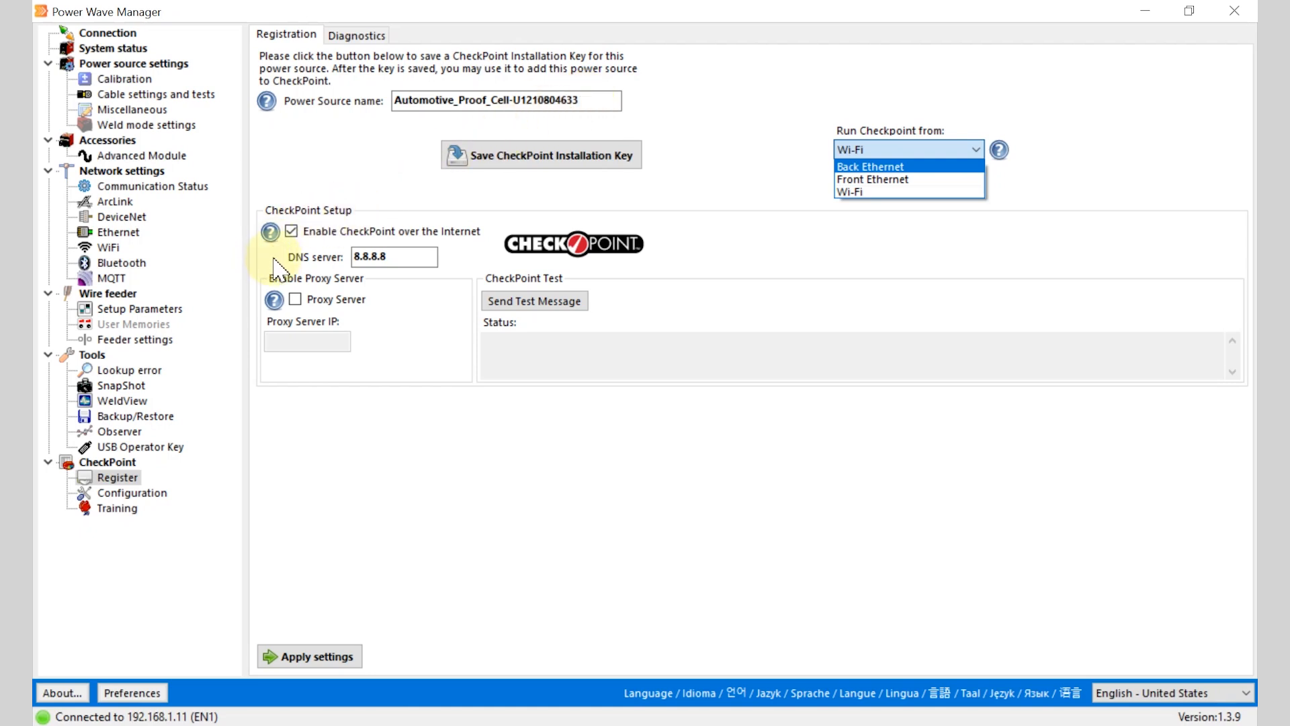
mouse_move(264, 255)
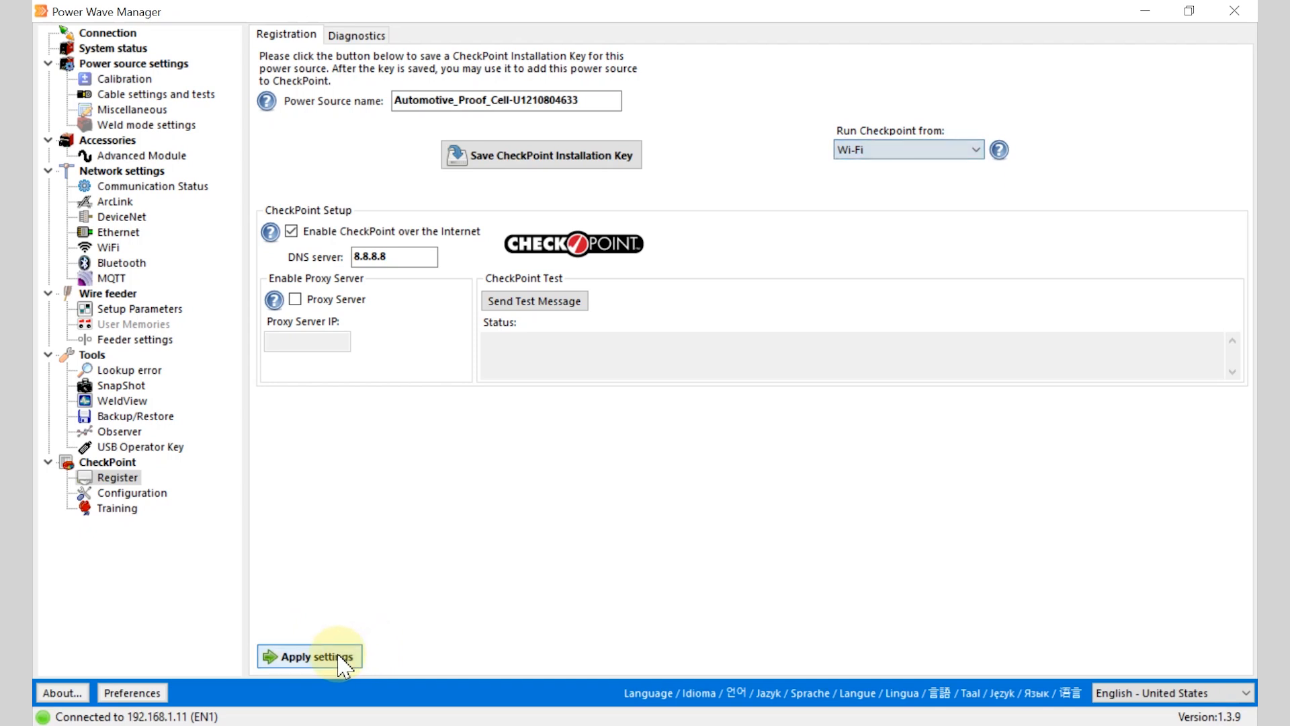
left_click(310, 656)
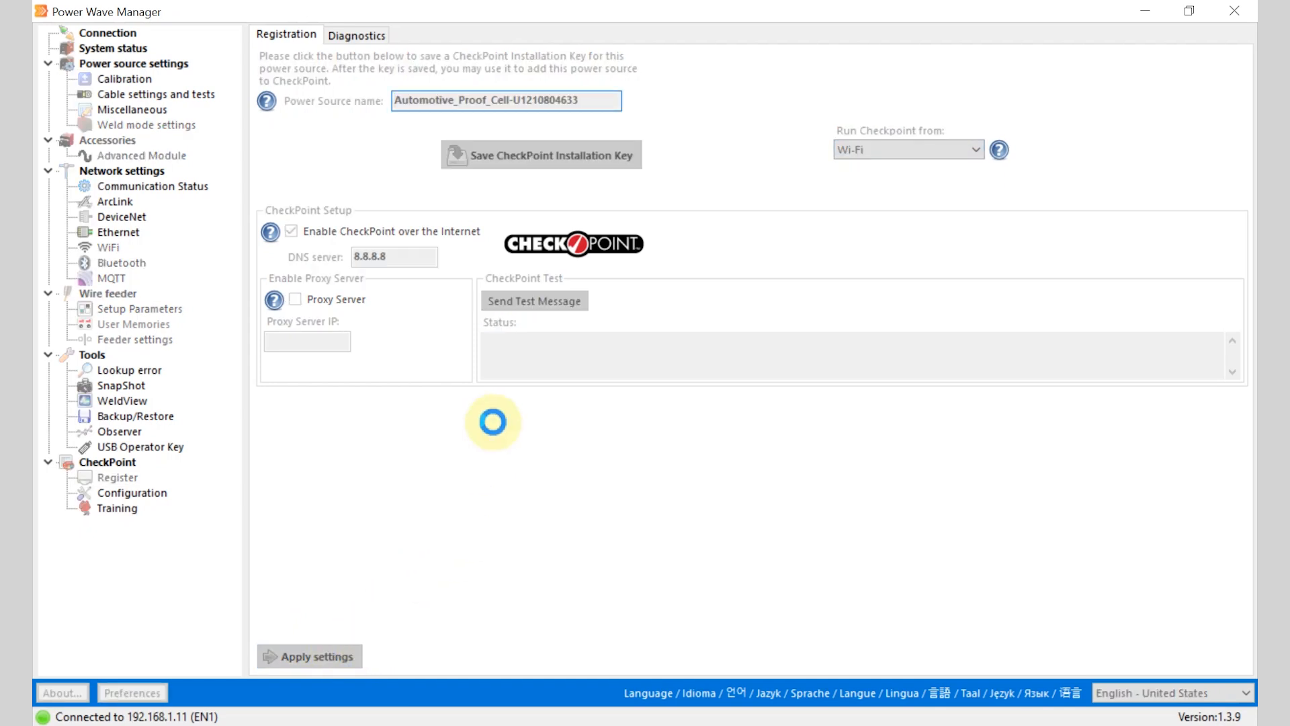
left_click(308, 656)
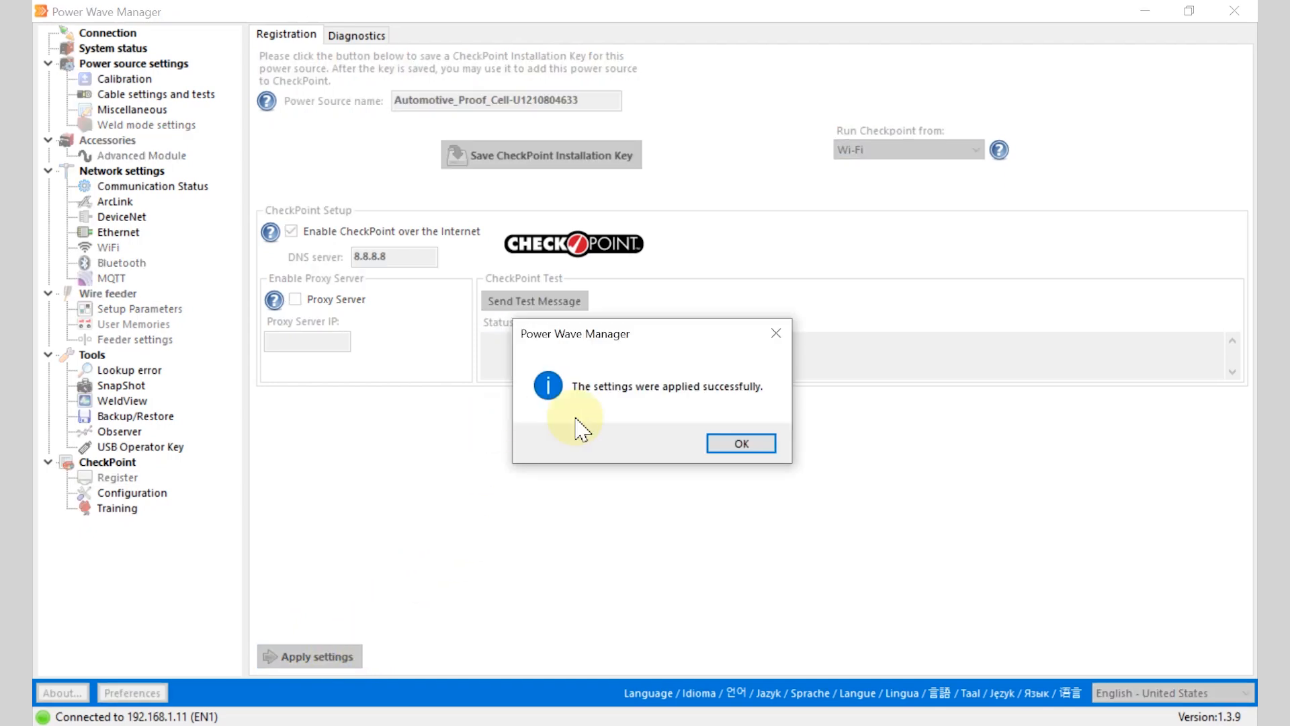
left_click(741, 444)
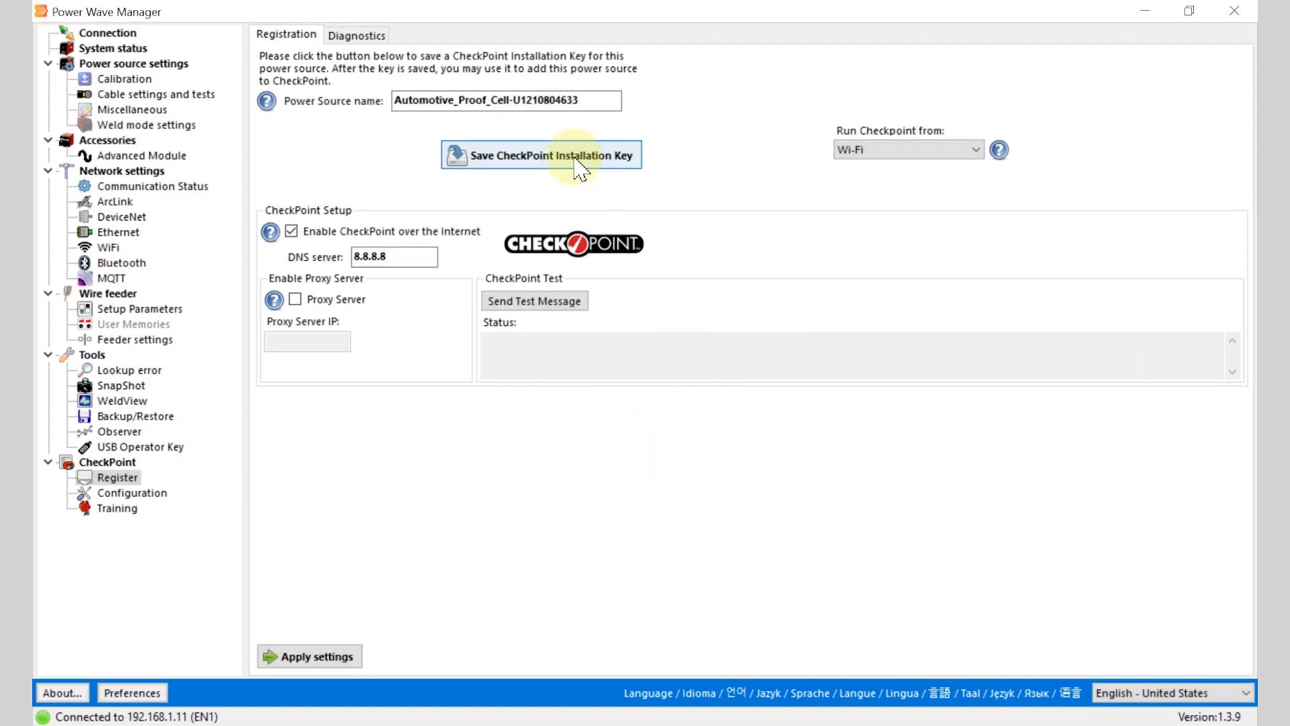
Save the CheckPoint installation key token file to Documents, replacing the existing copy.
left_click(540, 156)
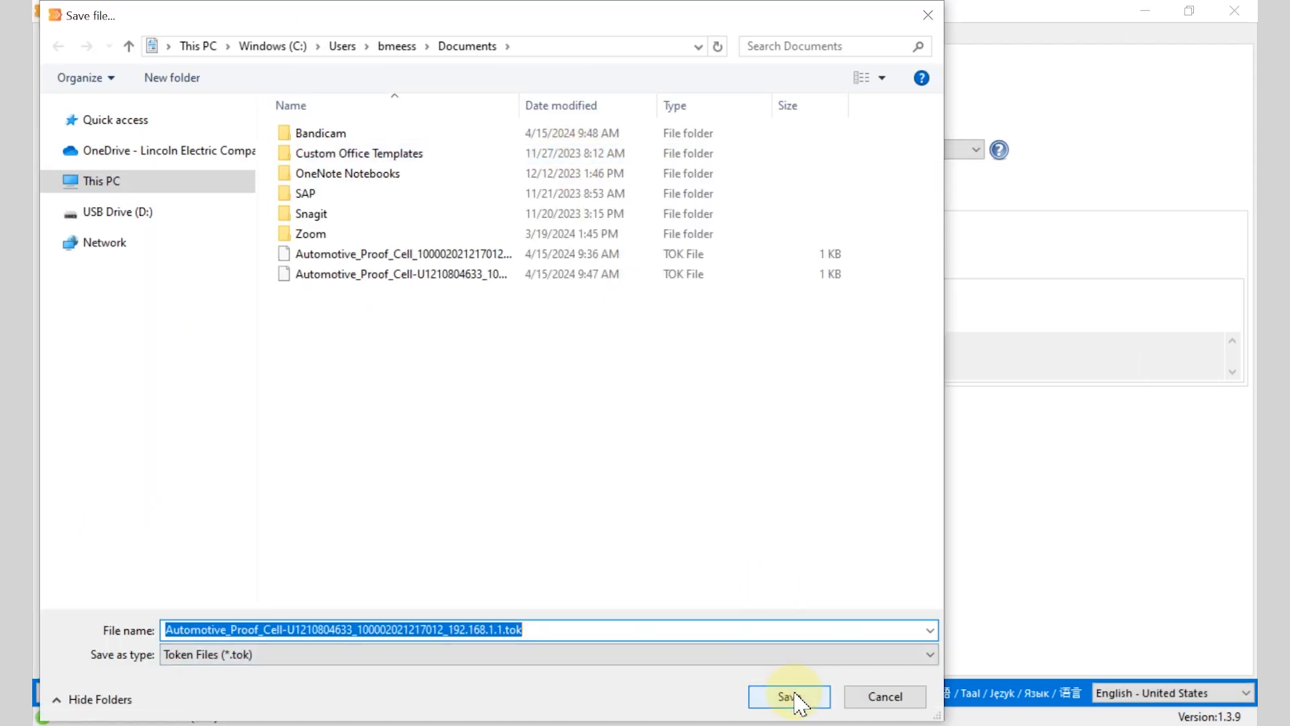
left_click(789, 714)
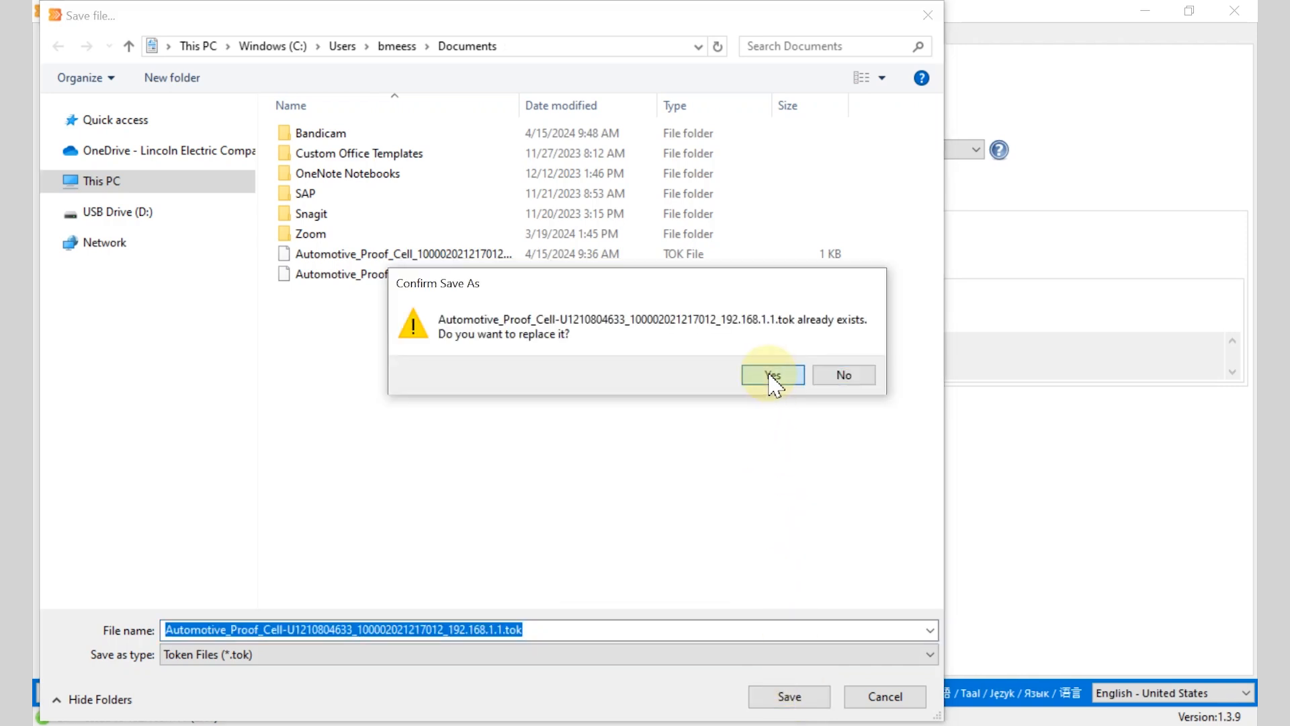
left_click(773, 373)
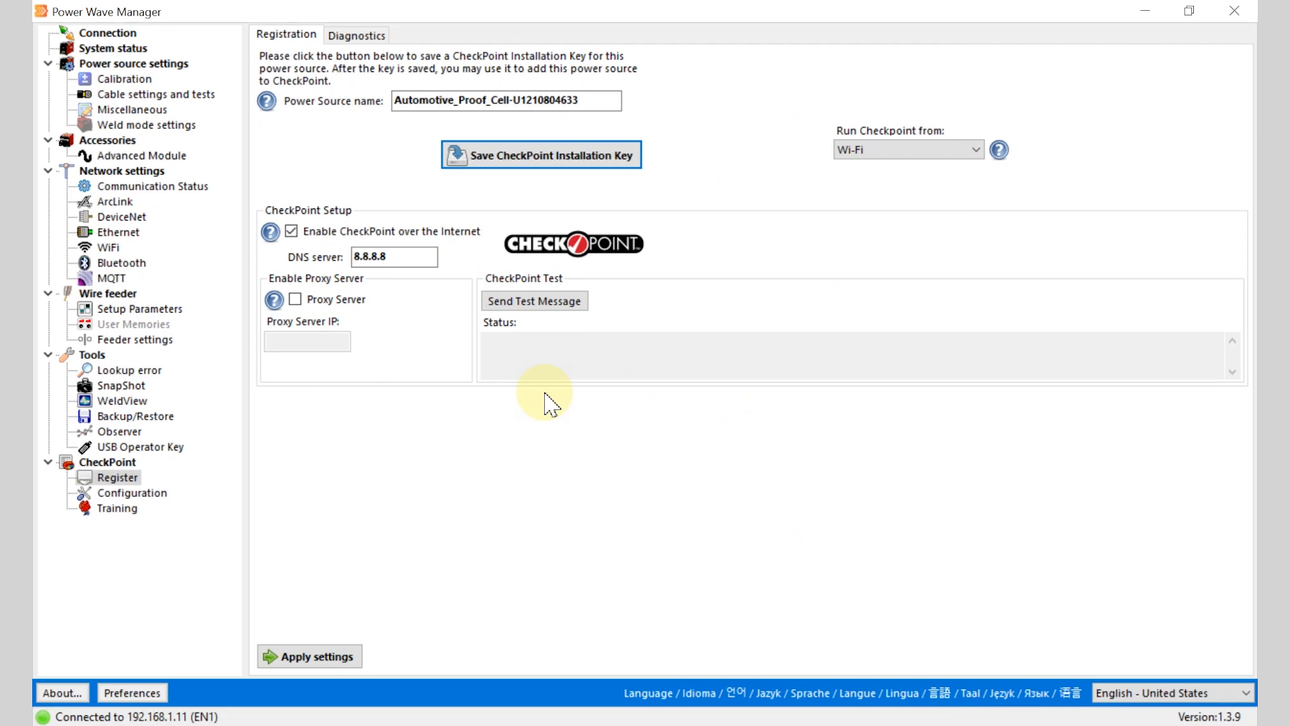
mouse_move(759, 518)
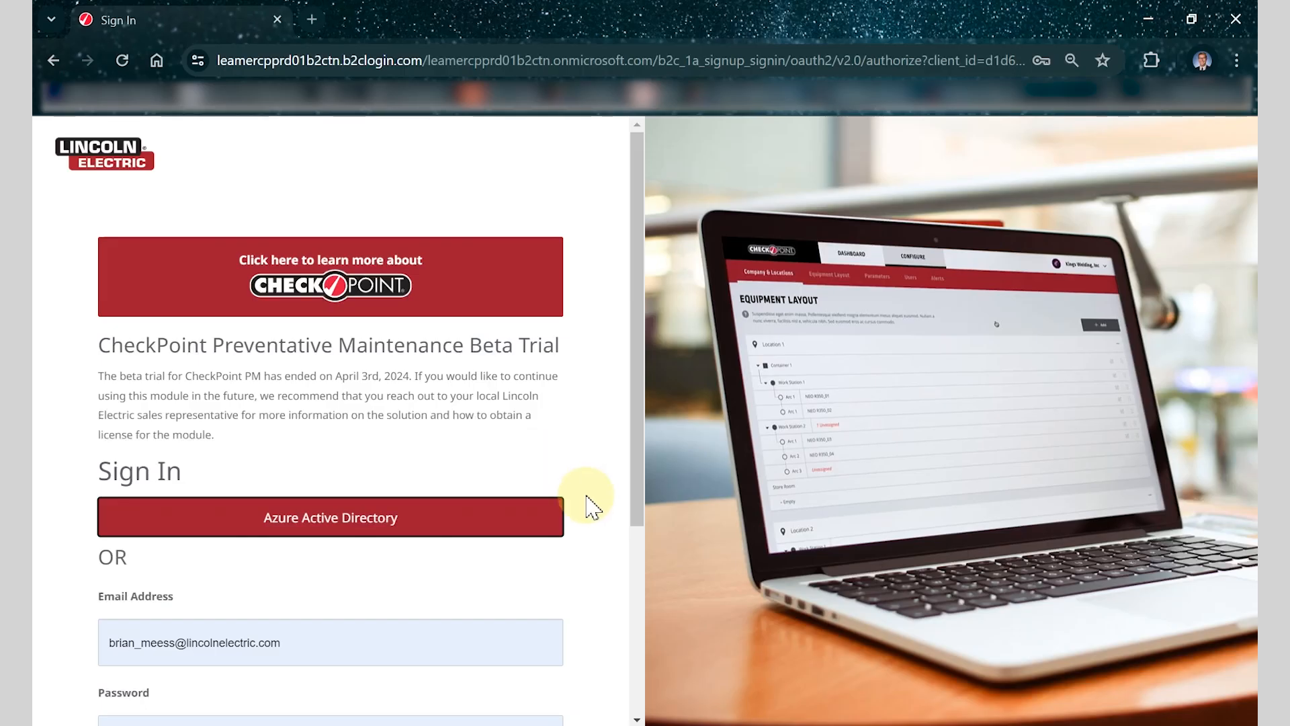
Sign in to the CheckPoint website with the email and password.
scroll("down", 3)
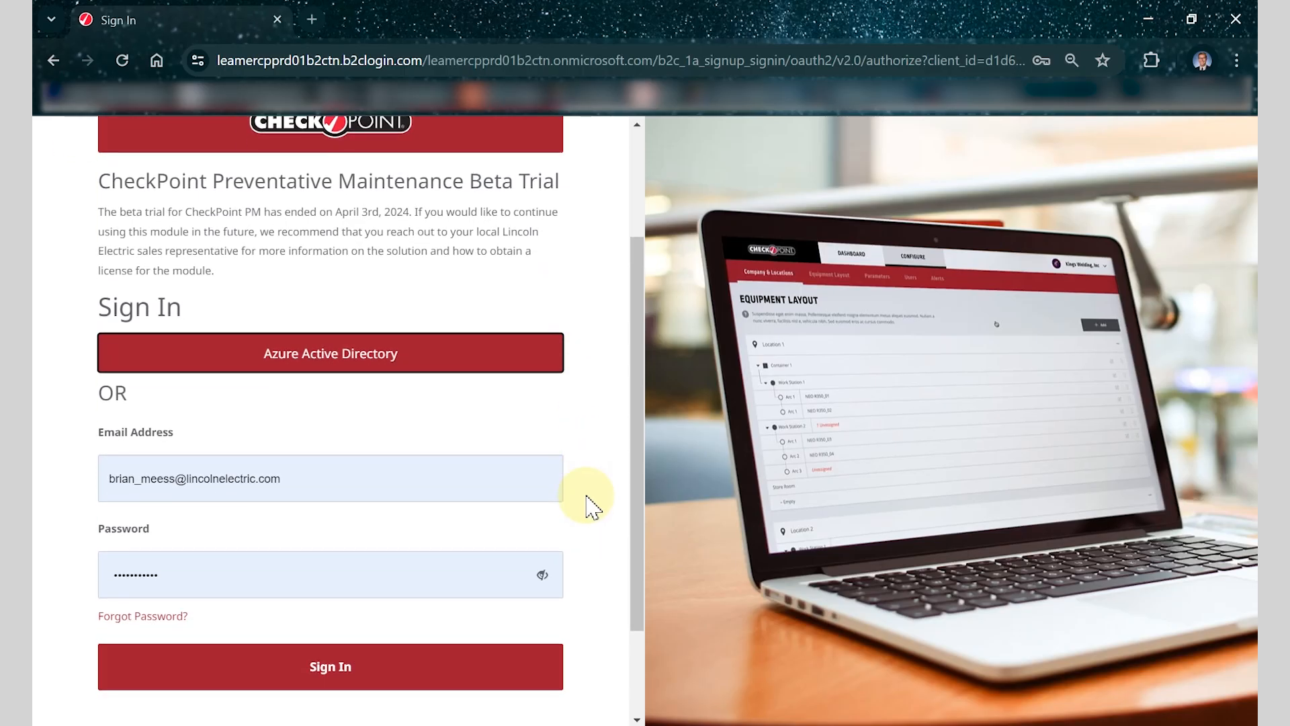
left_click(328, 678)
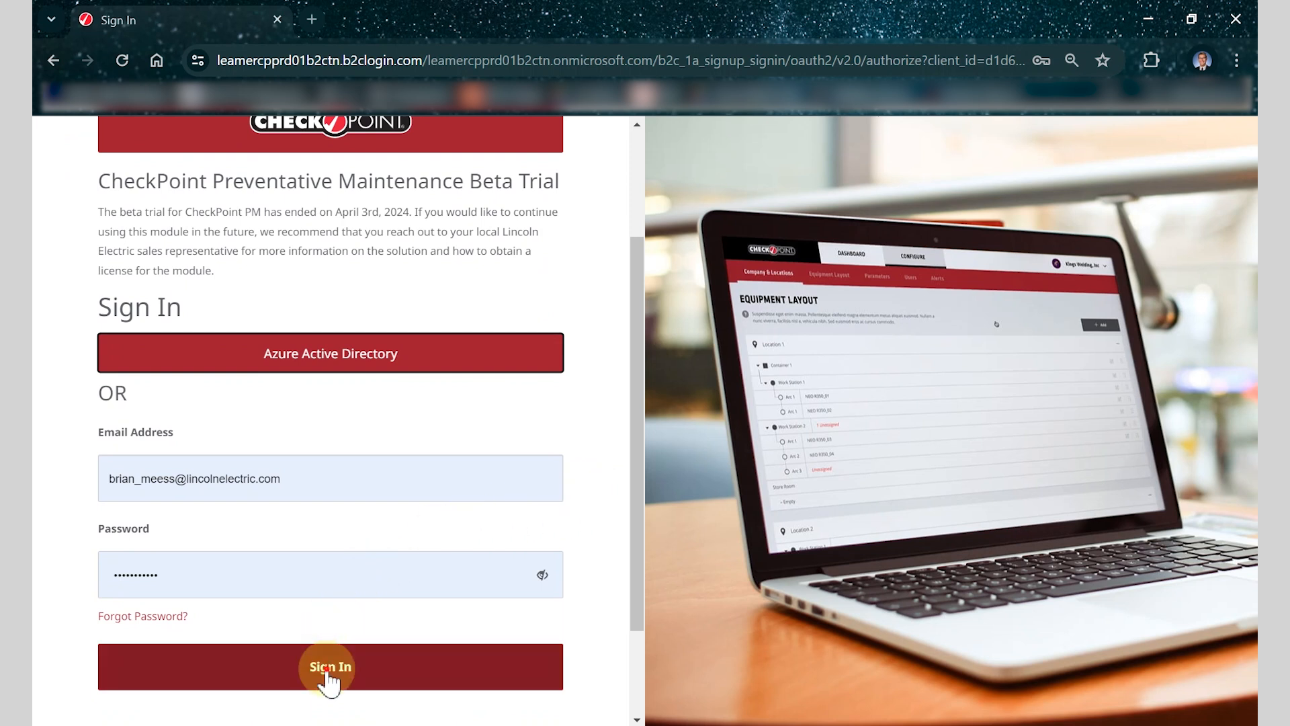
left_click(328, 666)
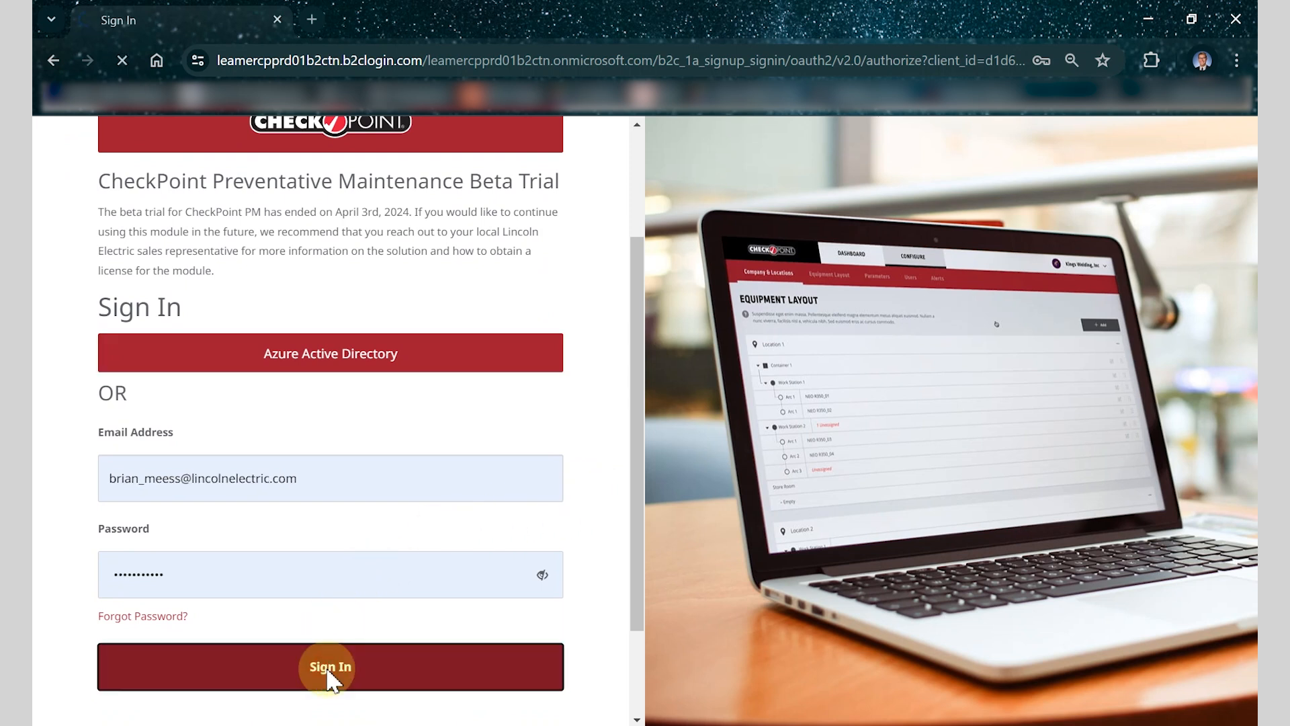
left_click(327, 666)
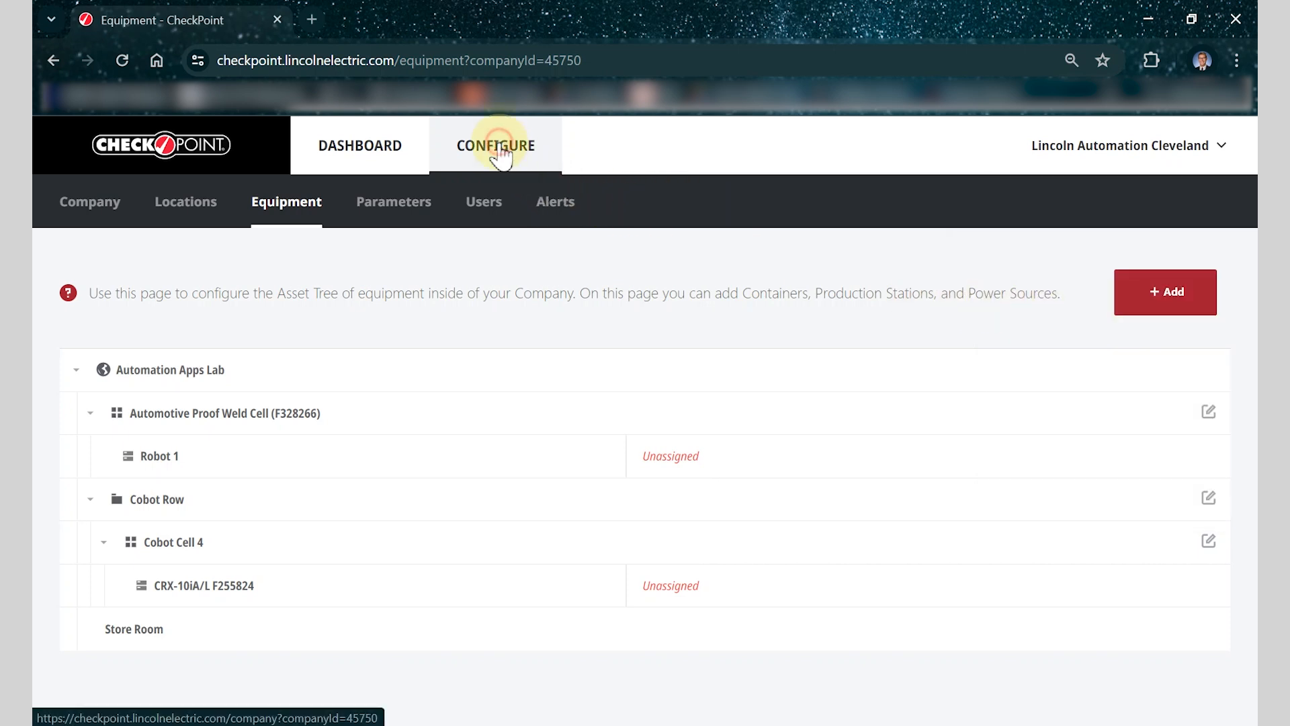
From Configure > Equipment, choose + Add and start adding a Power Source.
left_click(89, 202)
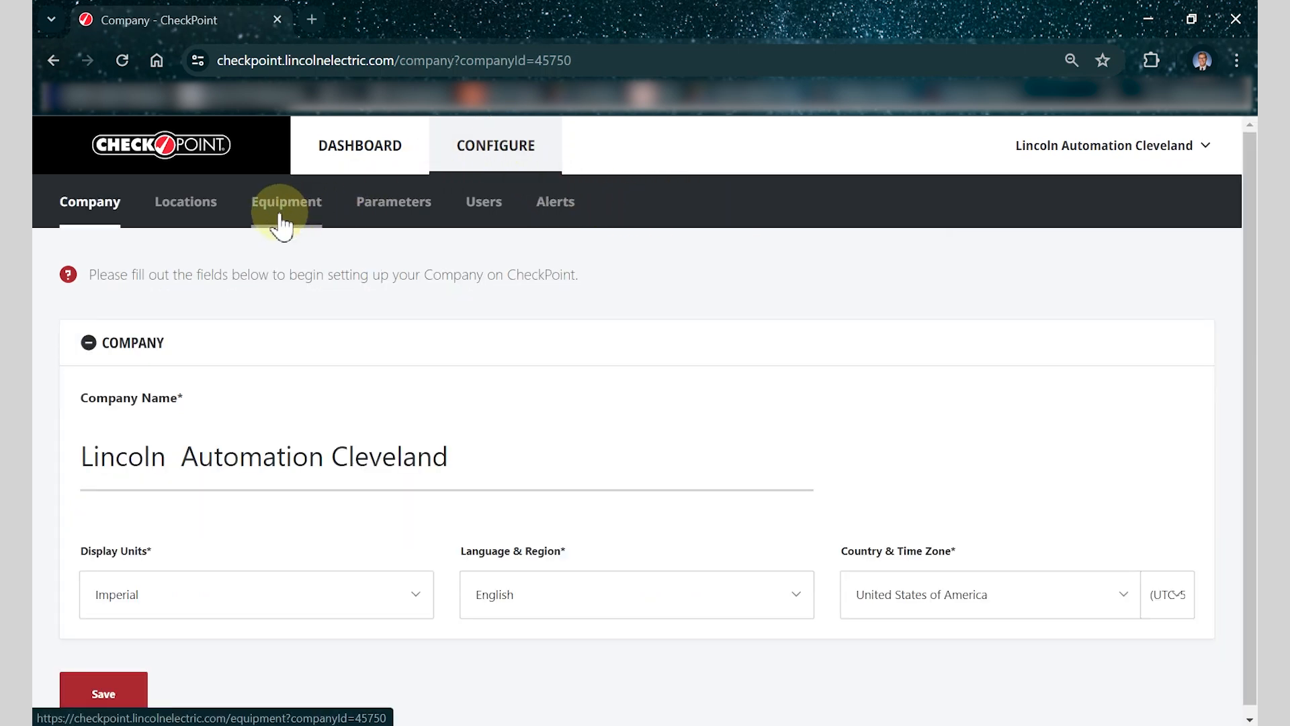
left_click(287, 201)
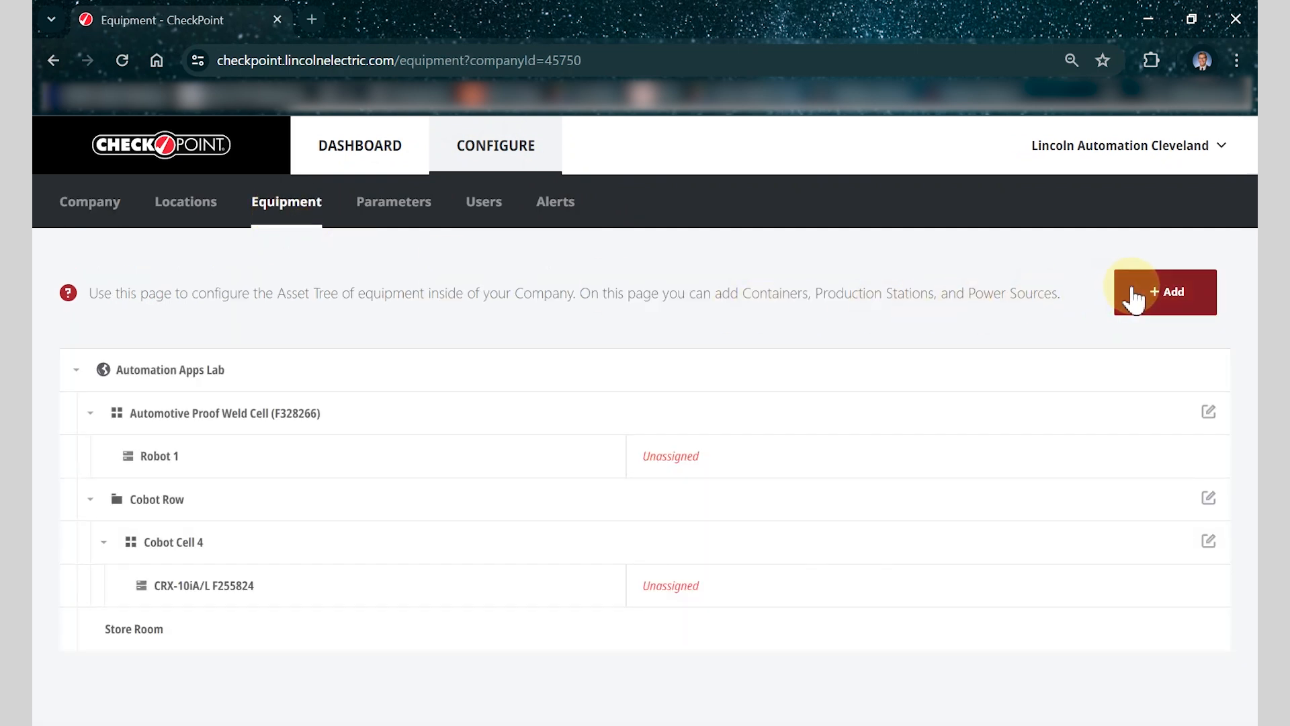
left_click(1165, 292)
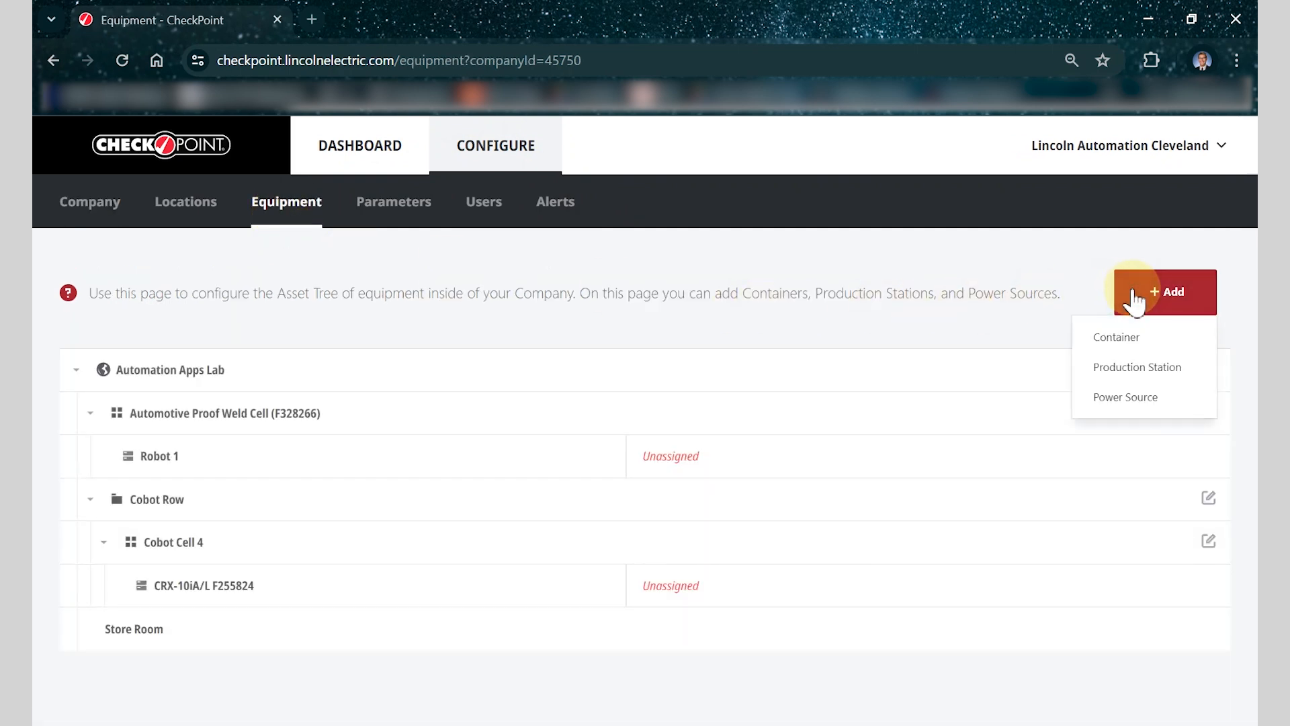
left_click(1125, 397)
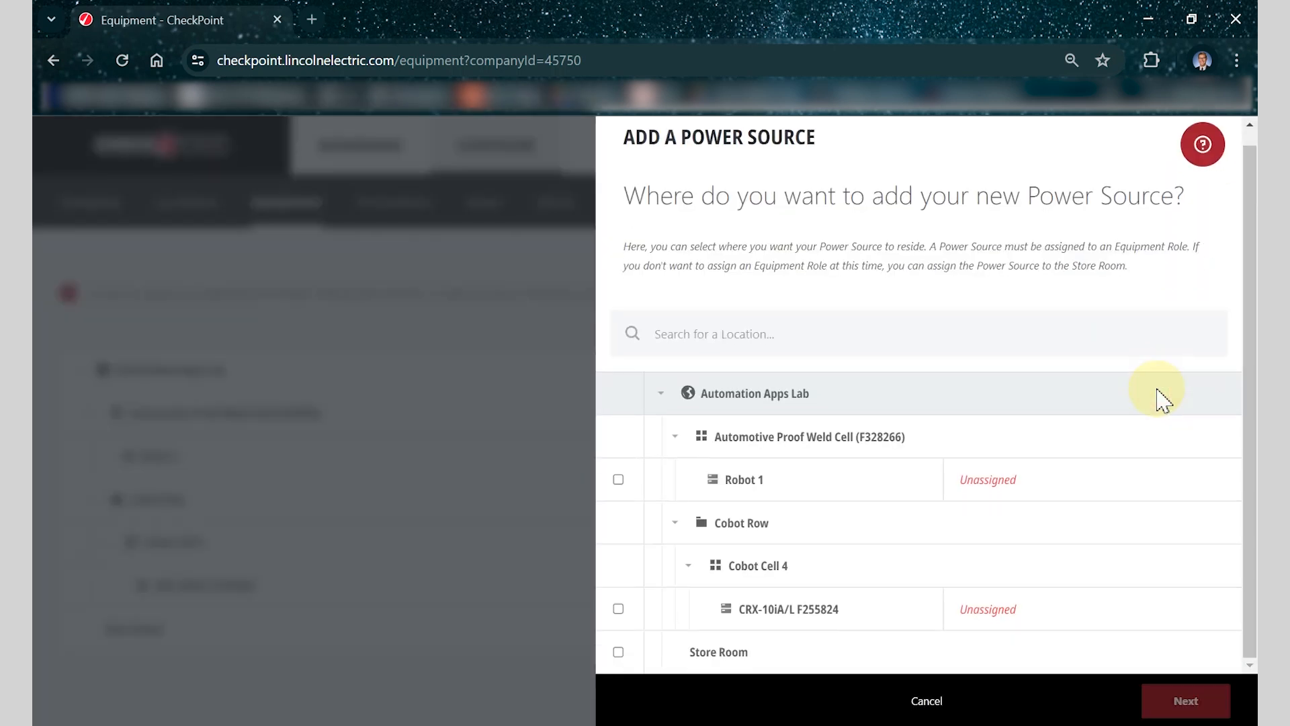
mouse_move(672, 443)
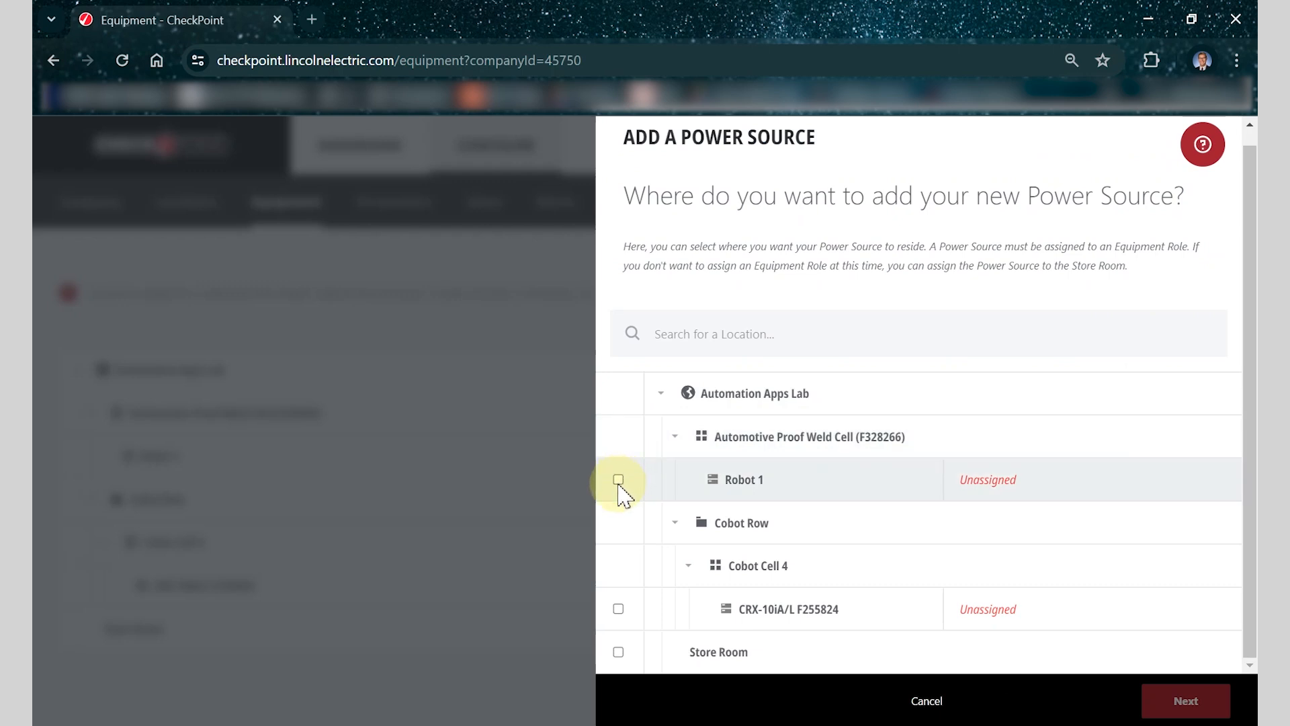
Tick Robot 1 as the power source location and continue to the details form.
left_click(618, 478)
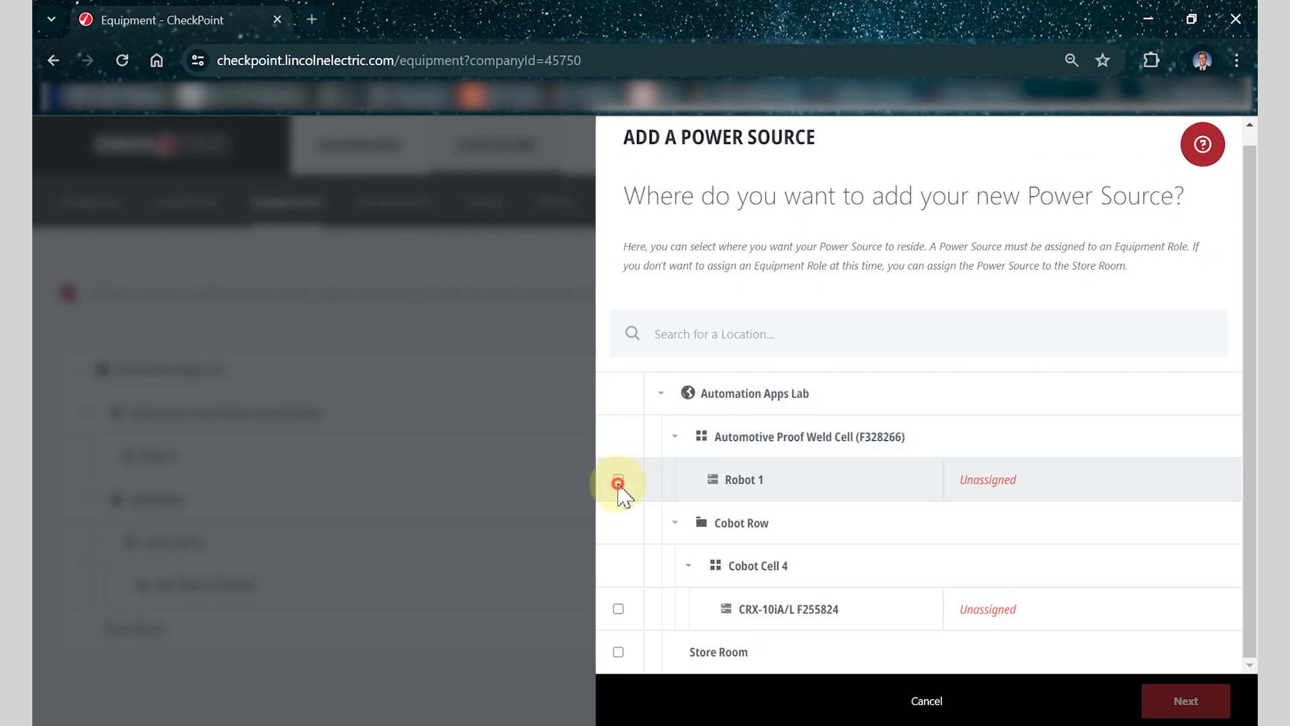
left_click(618, 480)
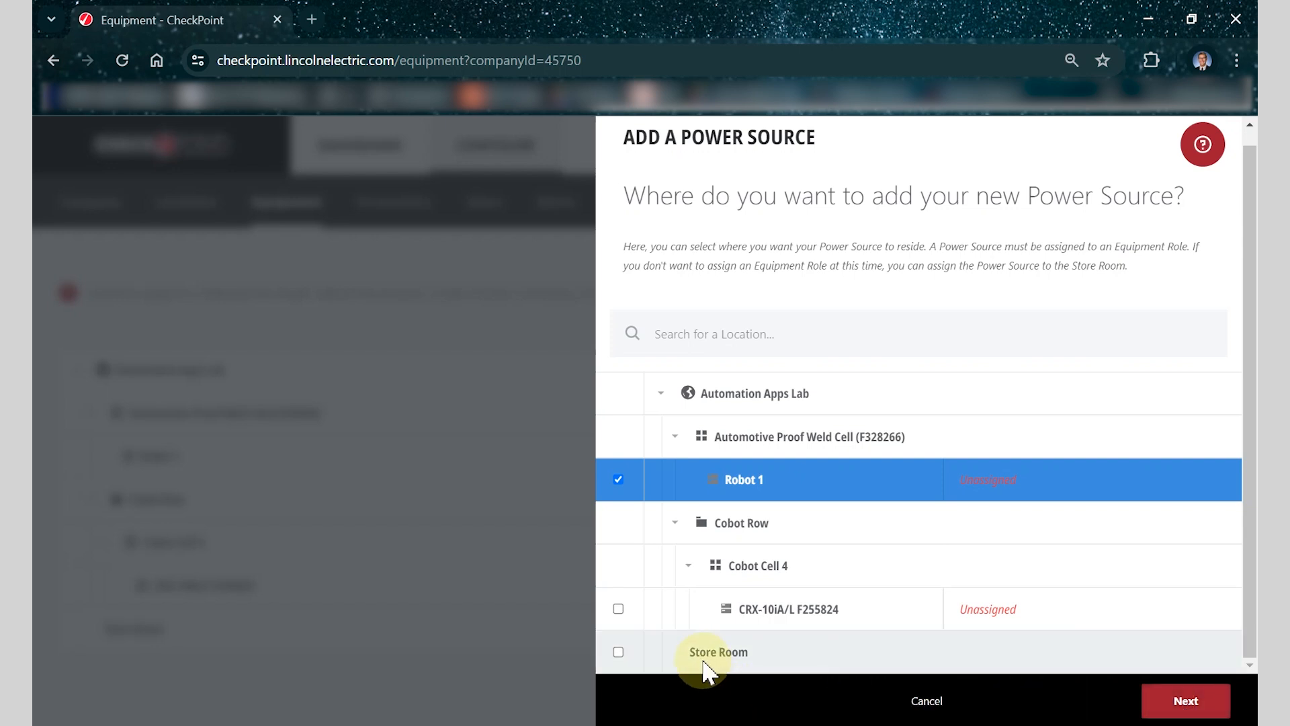
mouse_move(766, 676)
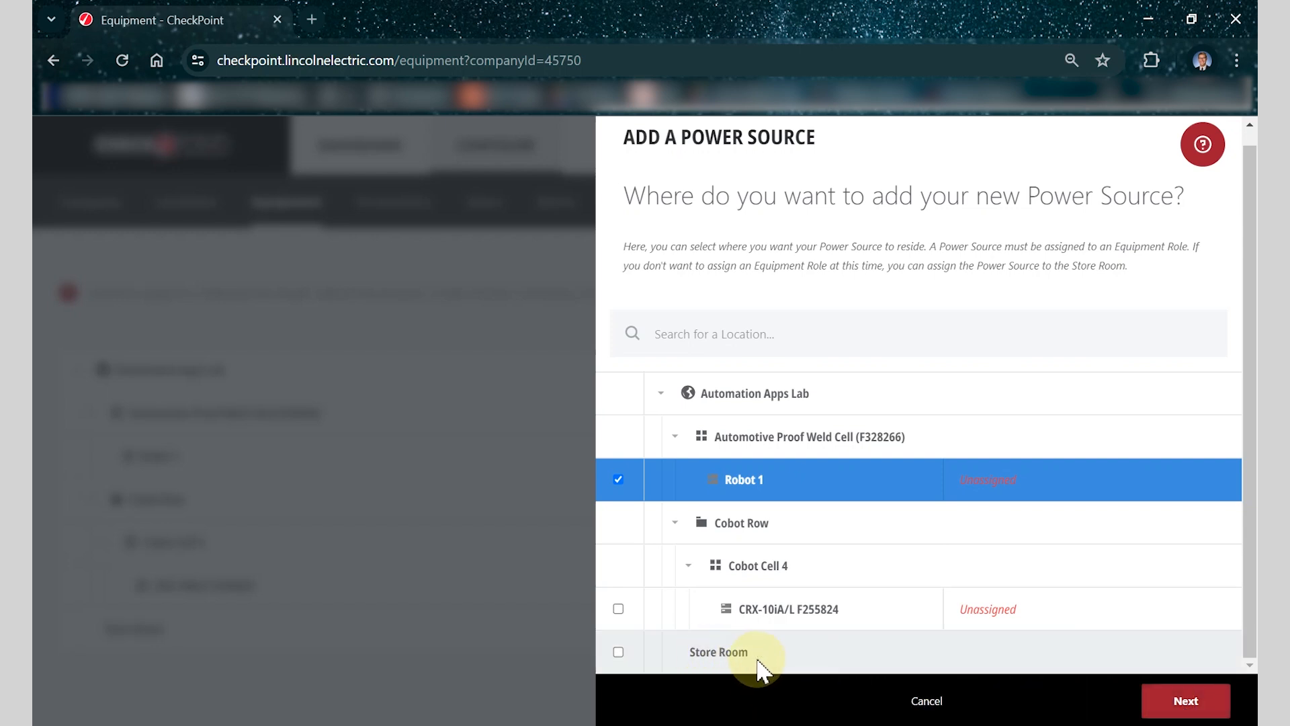
mouse_move(837, 670)
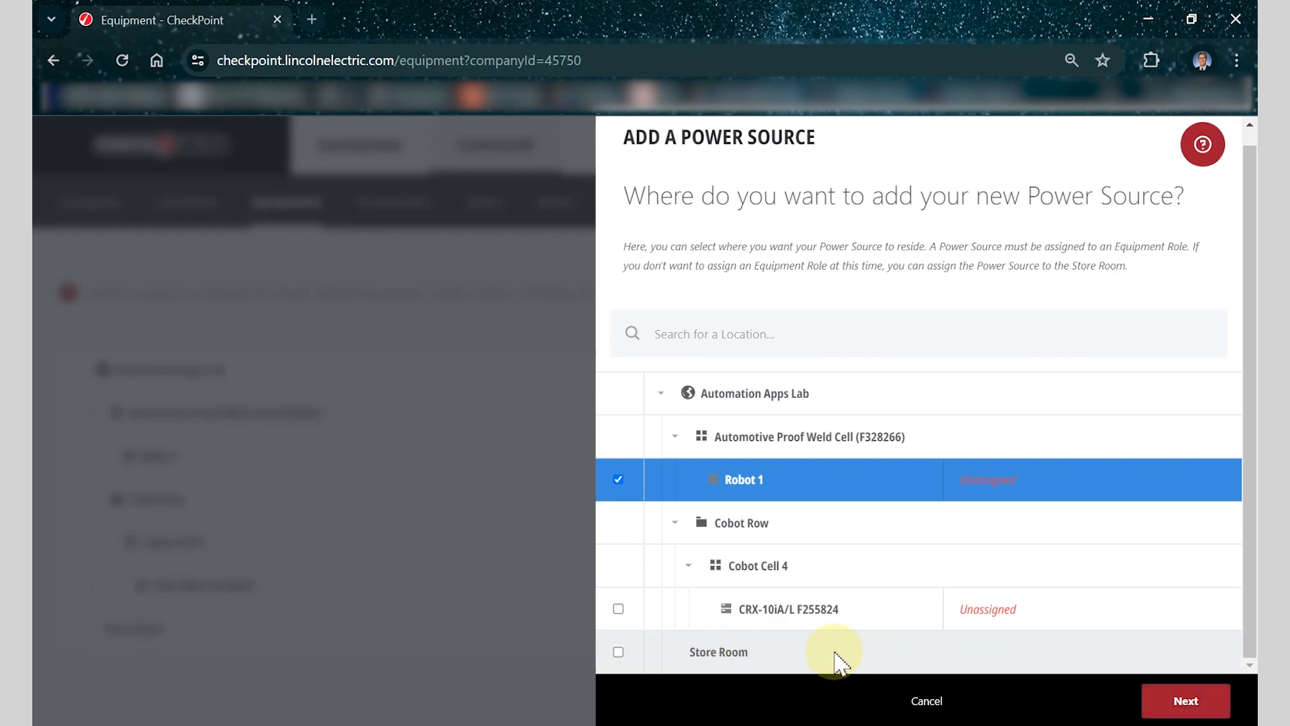
left_click(1185, 701)
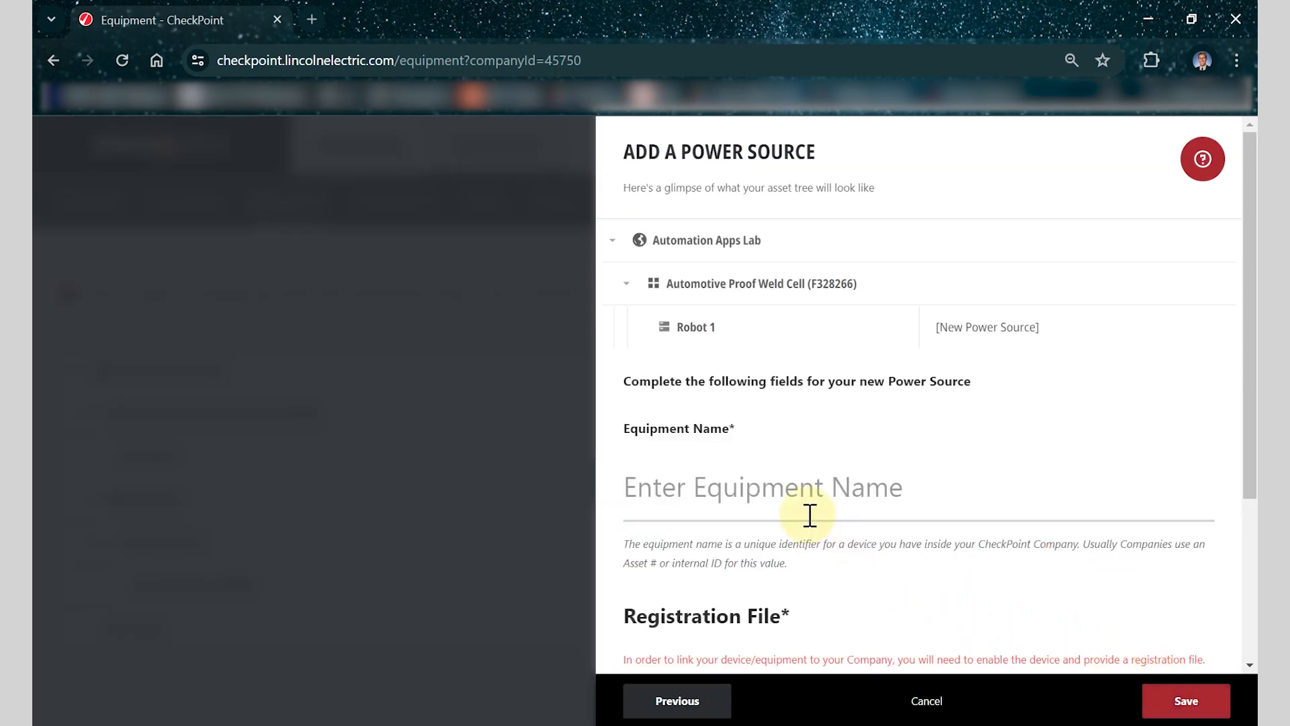
left_click(794, 495)
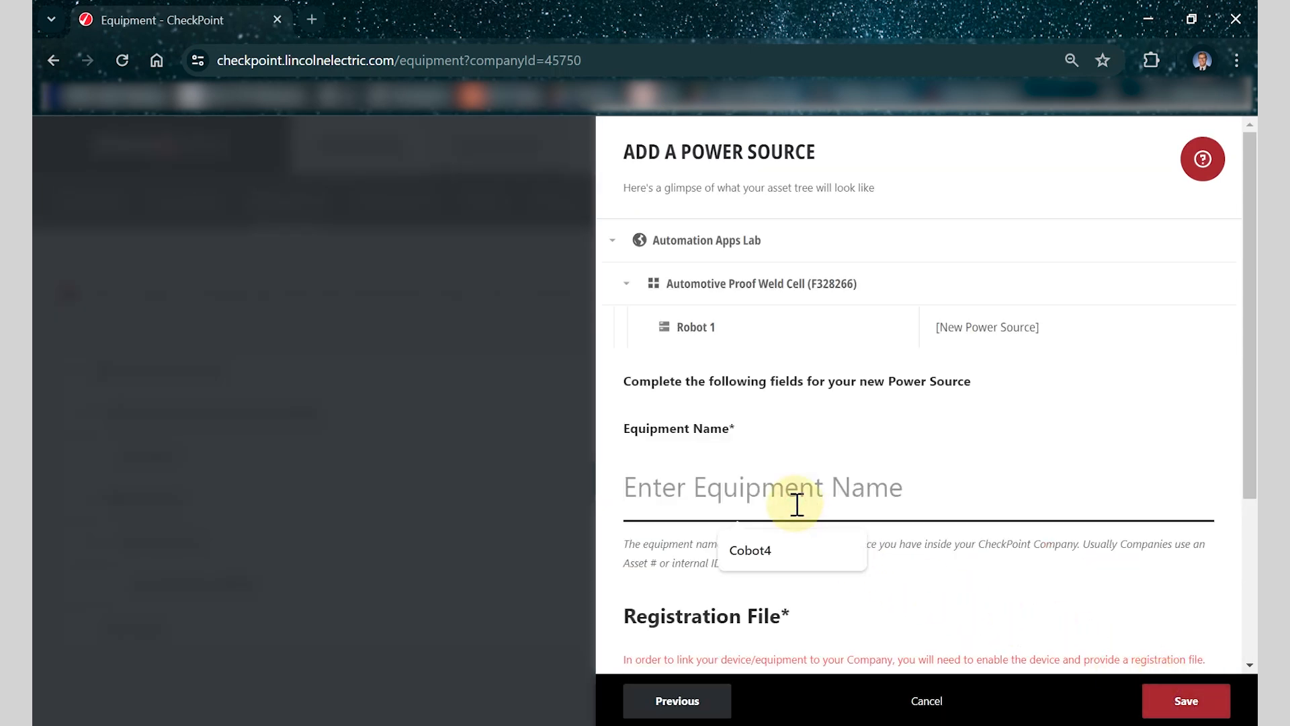
type("U")
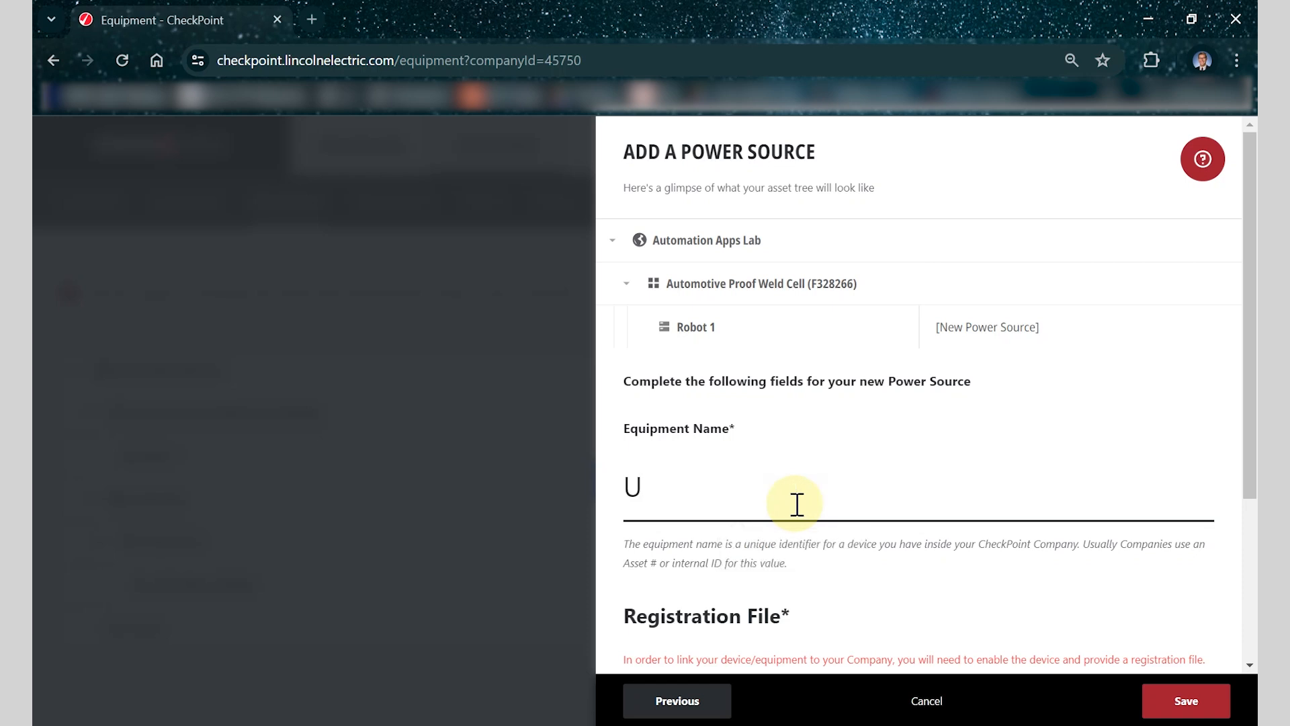
type("12")
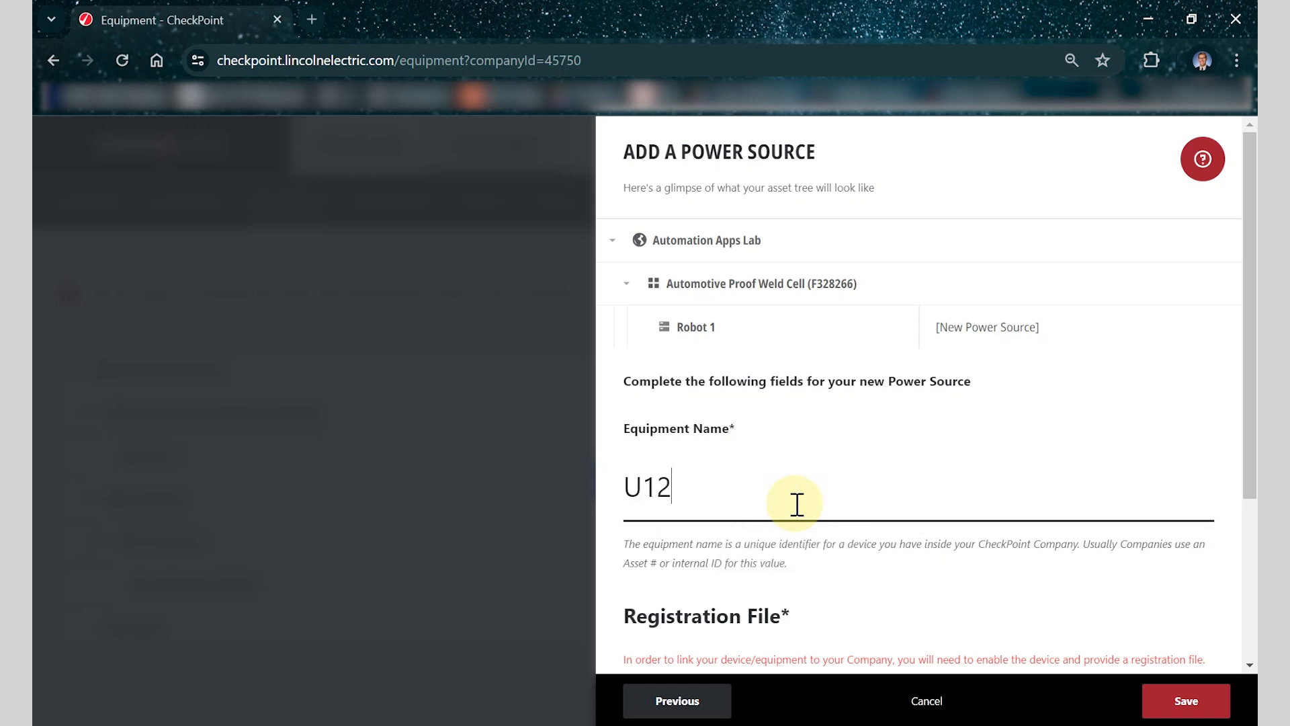
type("10804633")
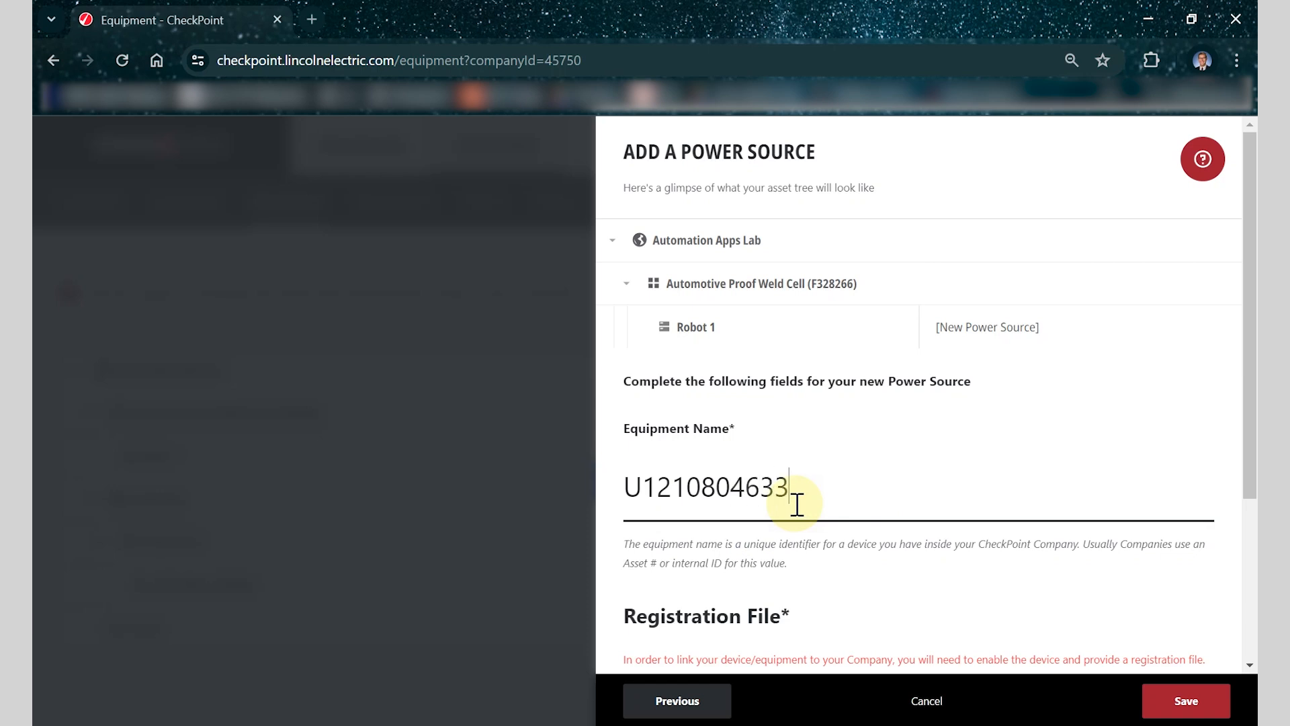
Upload the Automotive Proof Cell .tok registration file from Downloads.
scroll("down", 3)
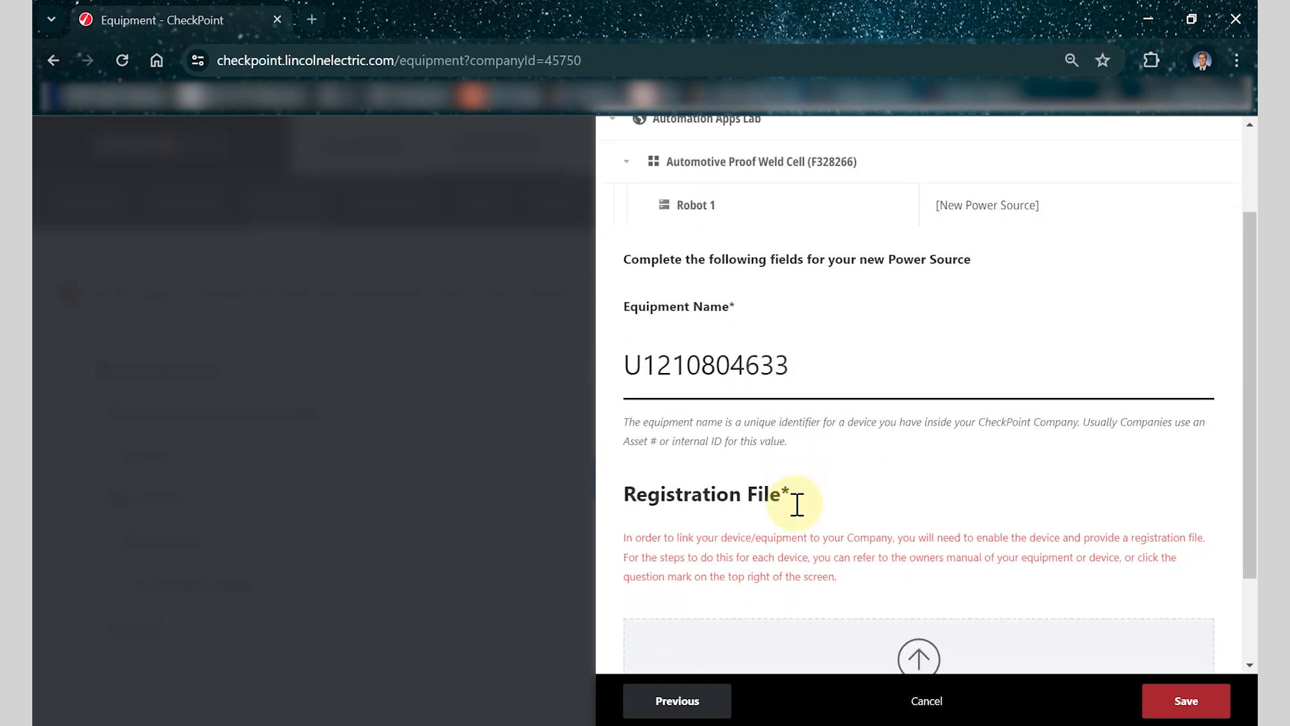
scroll("down", 3)
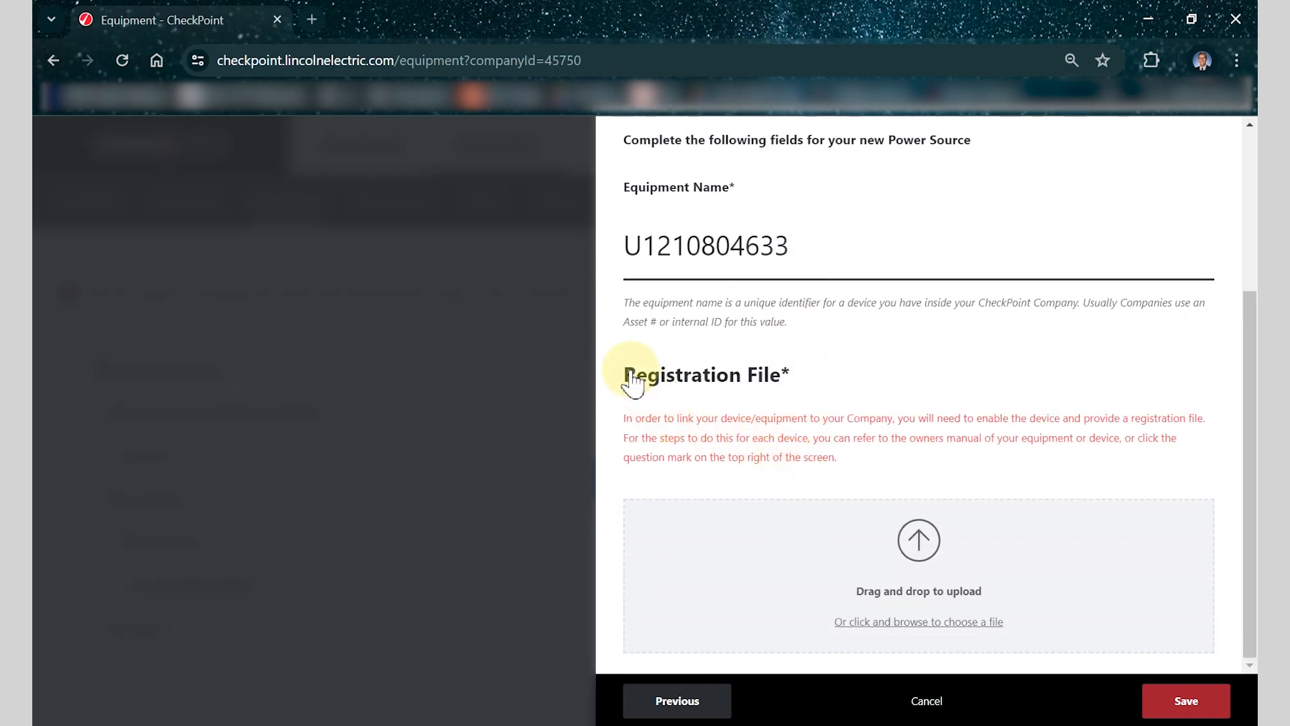
mouse_move(927, 543)
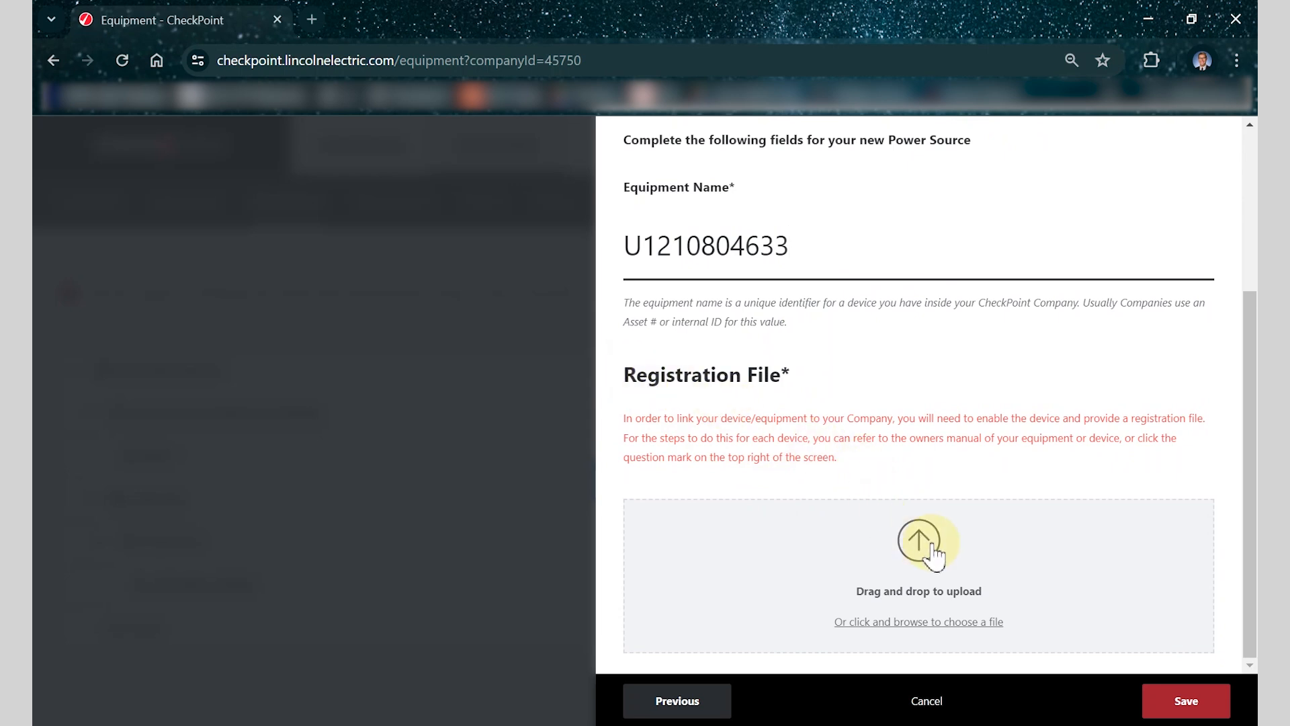
left_click(919, 547)
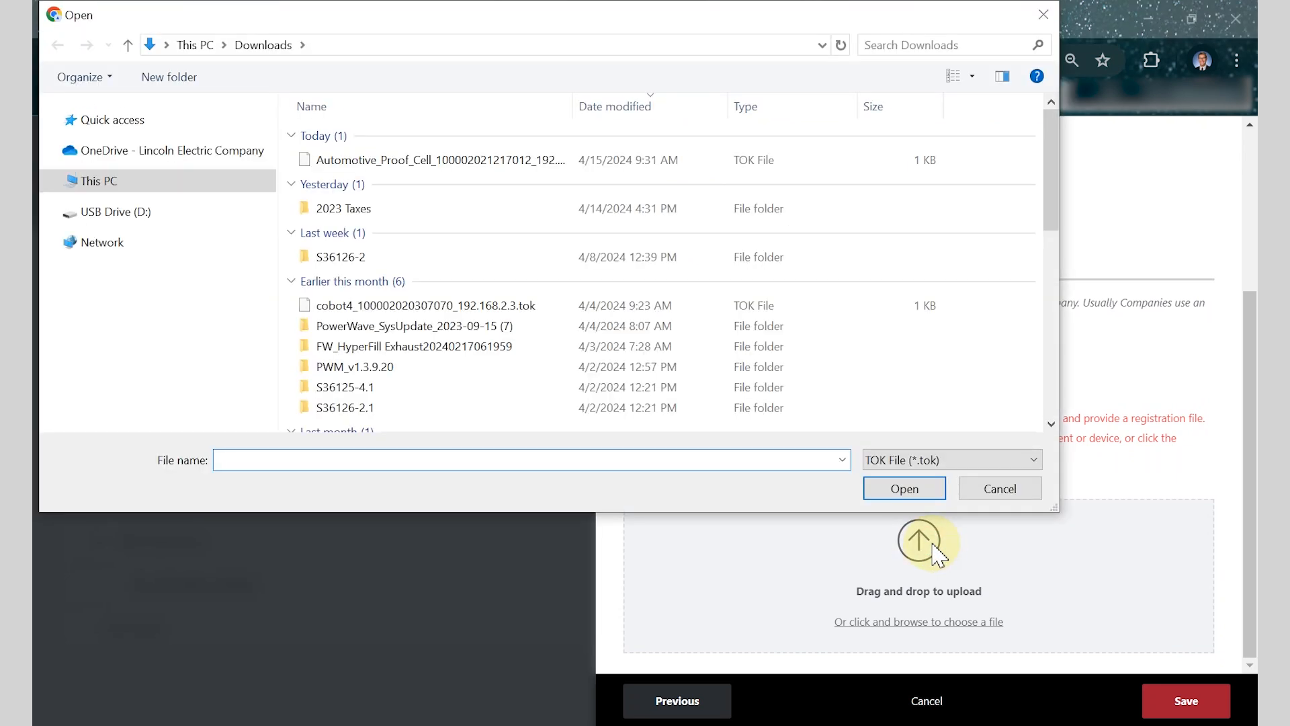
double_click(429, 160)
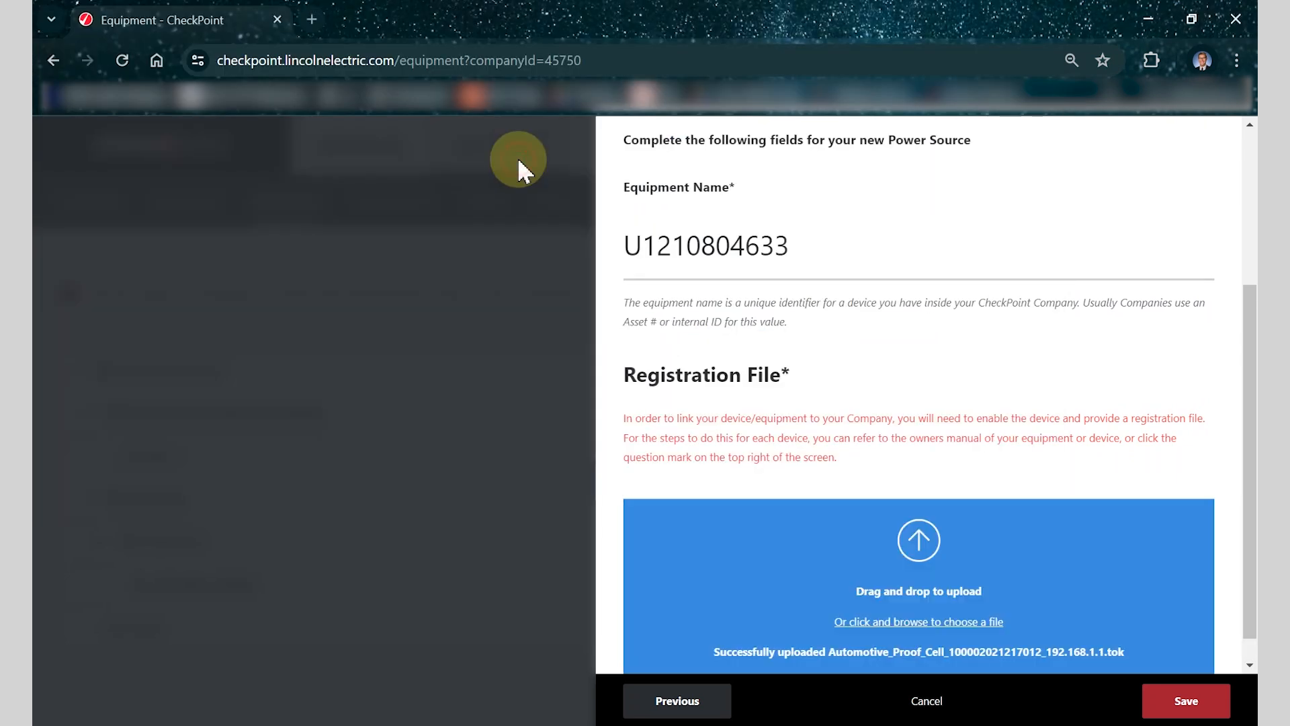
scroll("down", 3)
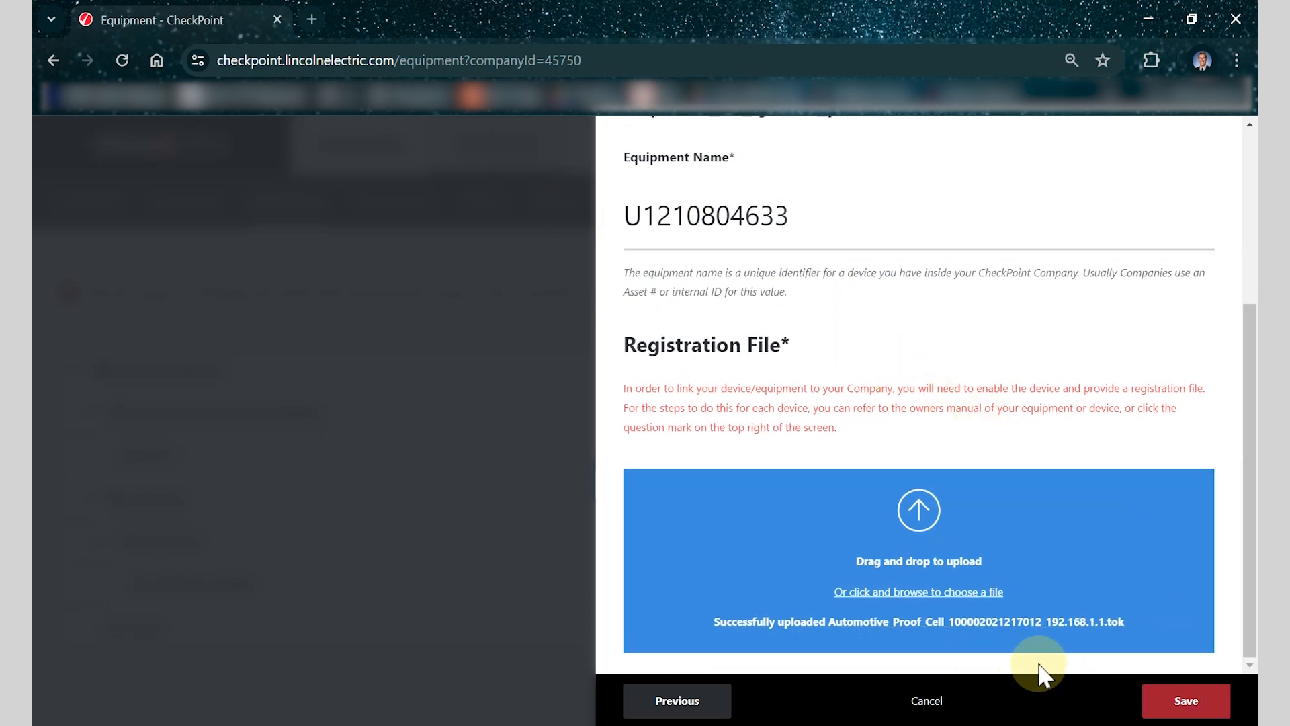
left_click(1186, 701)
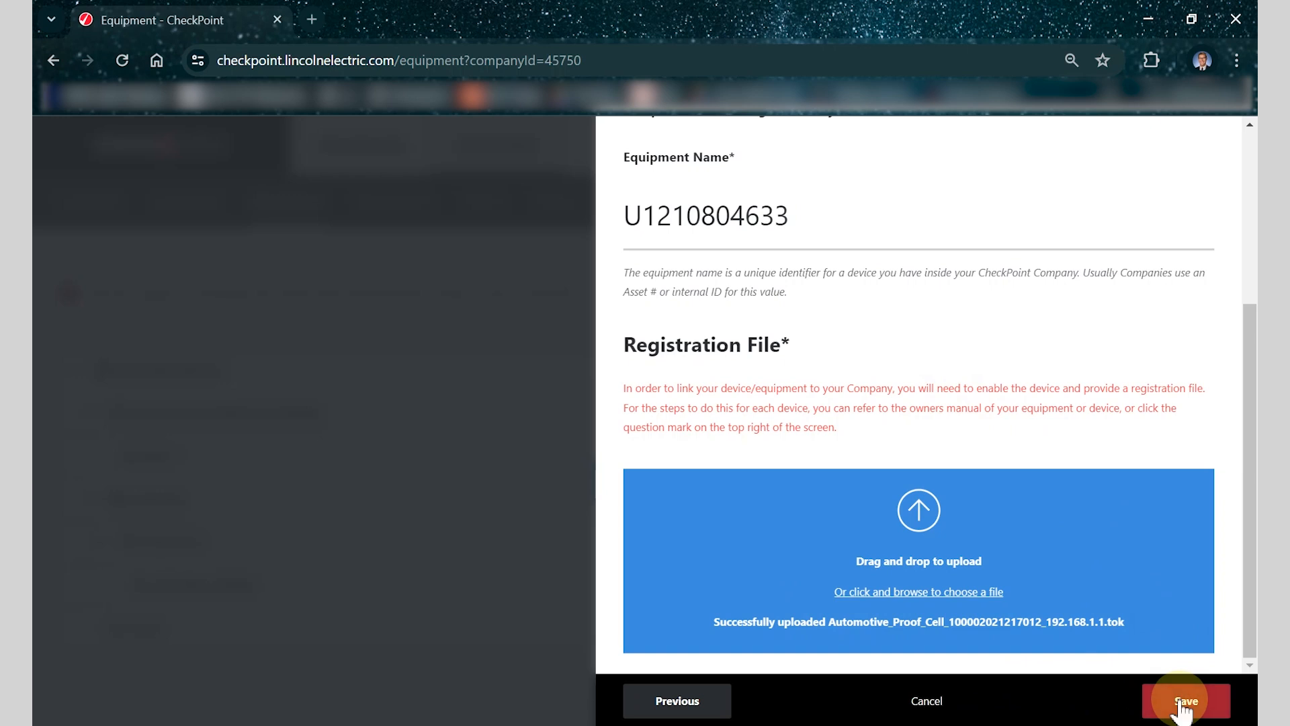
left_click(1182, 702)
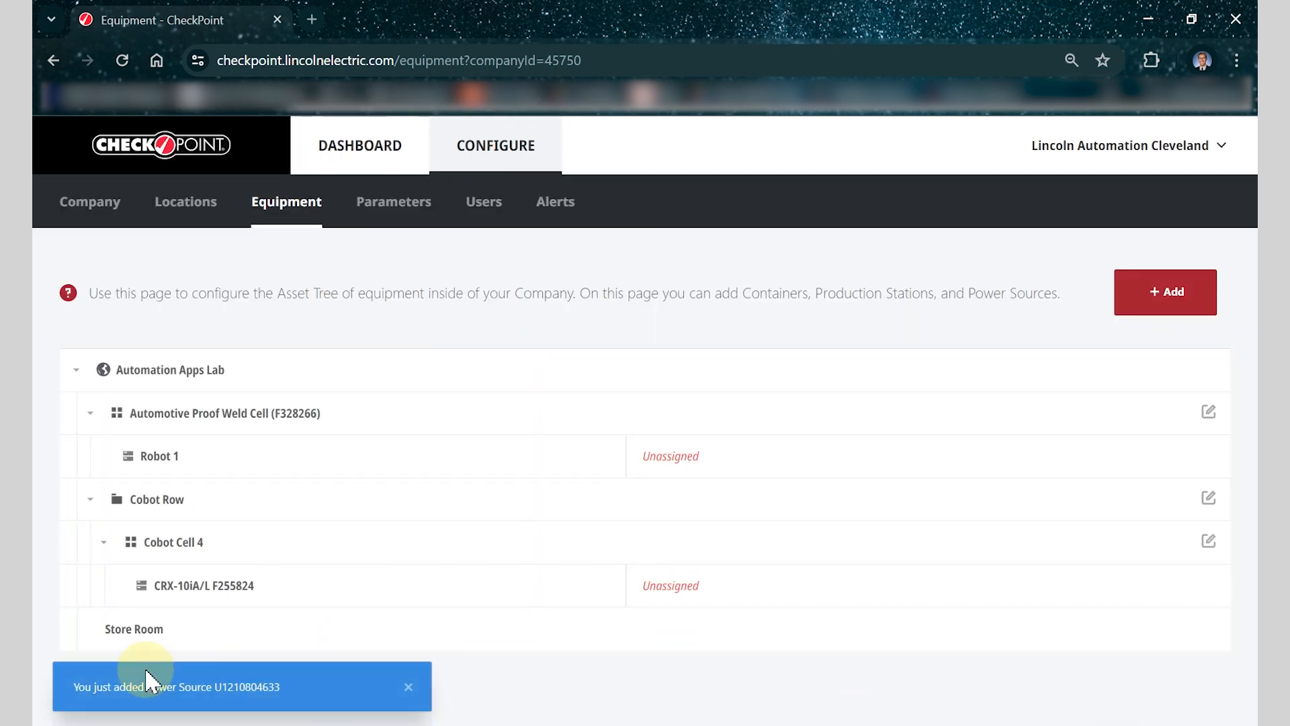